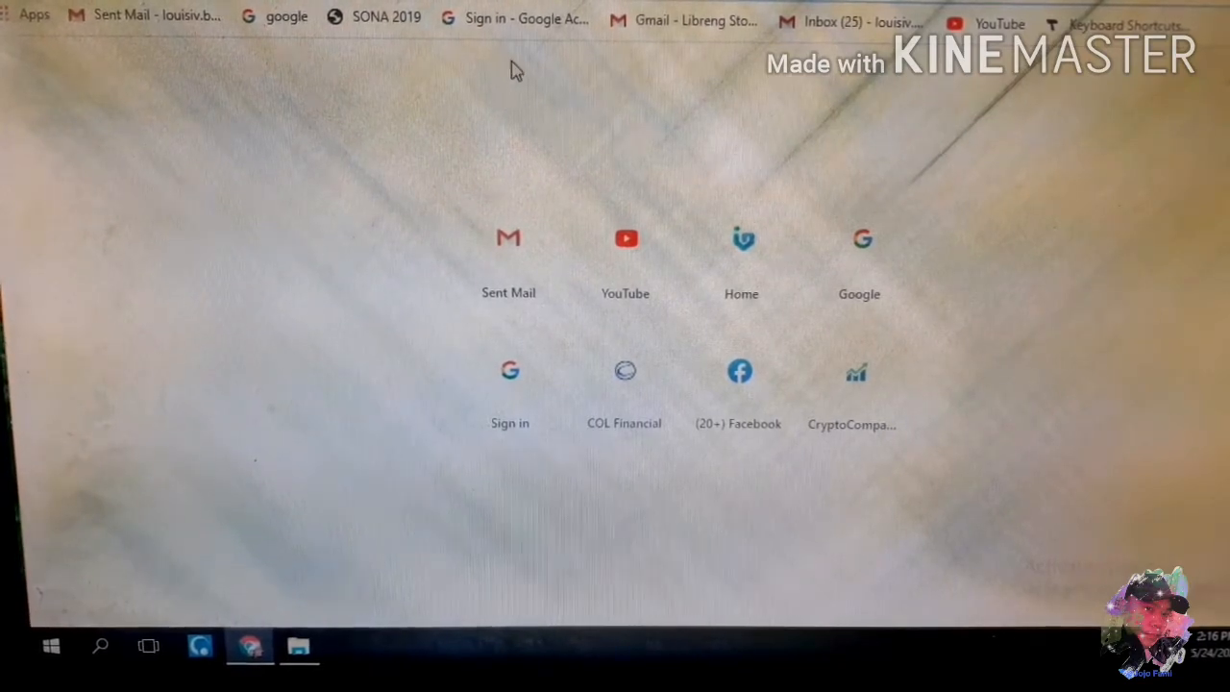
{"action": "mouse_move", "coordinate": [514, 19]}
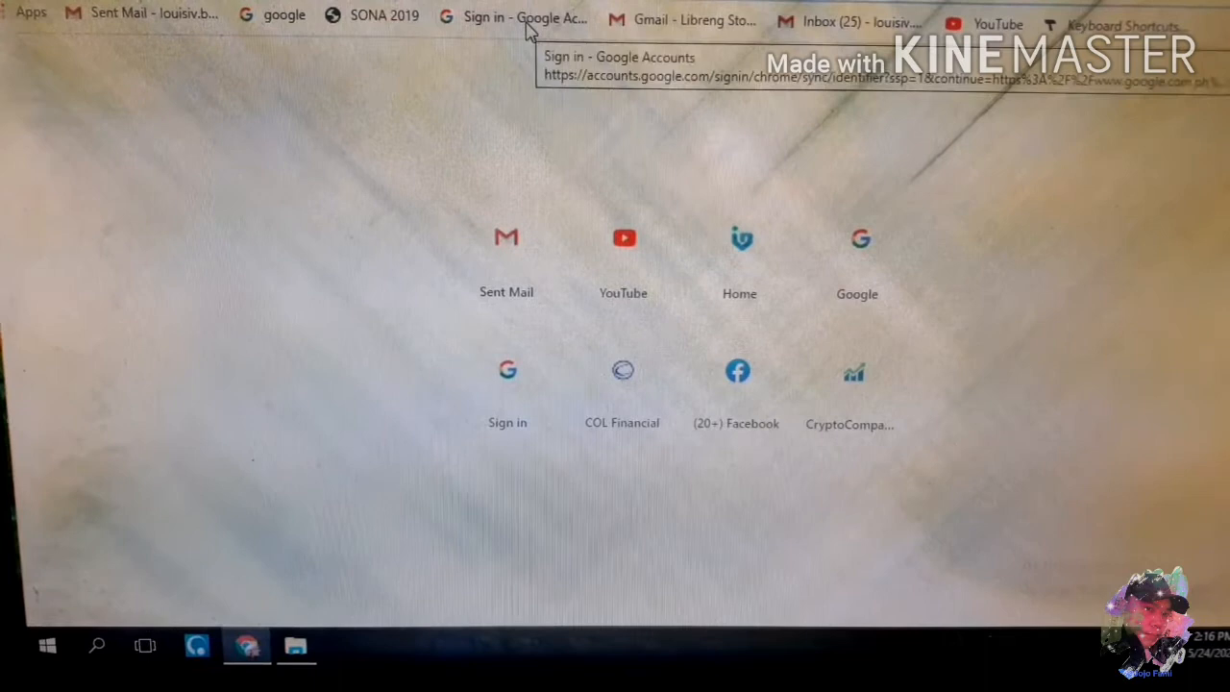
Open the Sign in bookmark and choose Create account to reach the signup form.
{"action": "left_click", "coordinate": [525, 17]}
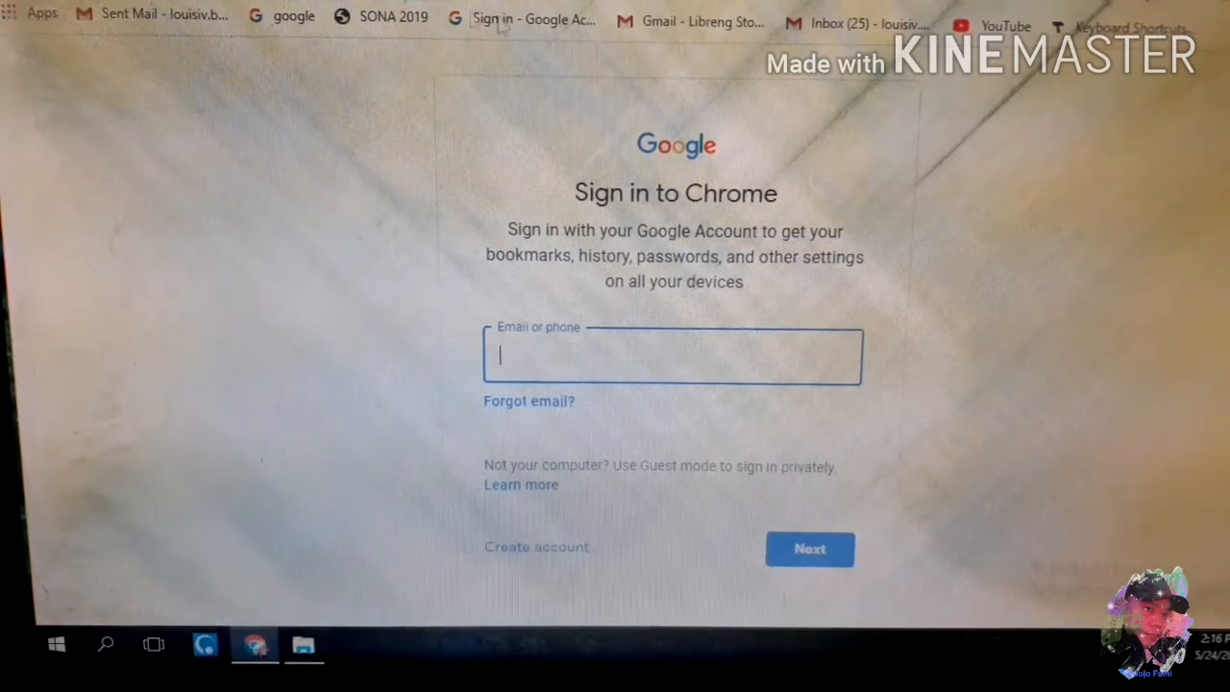
{"action": "mouse_move", "coordinate": [509, 19]}
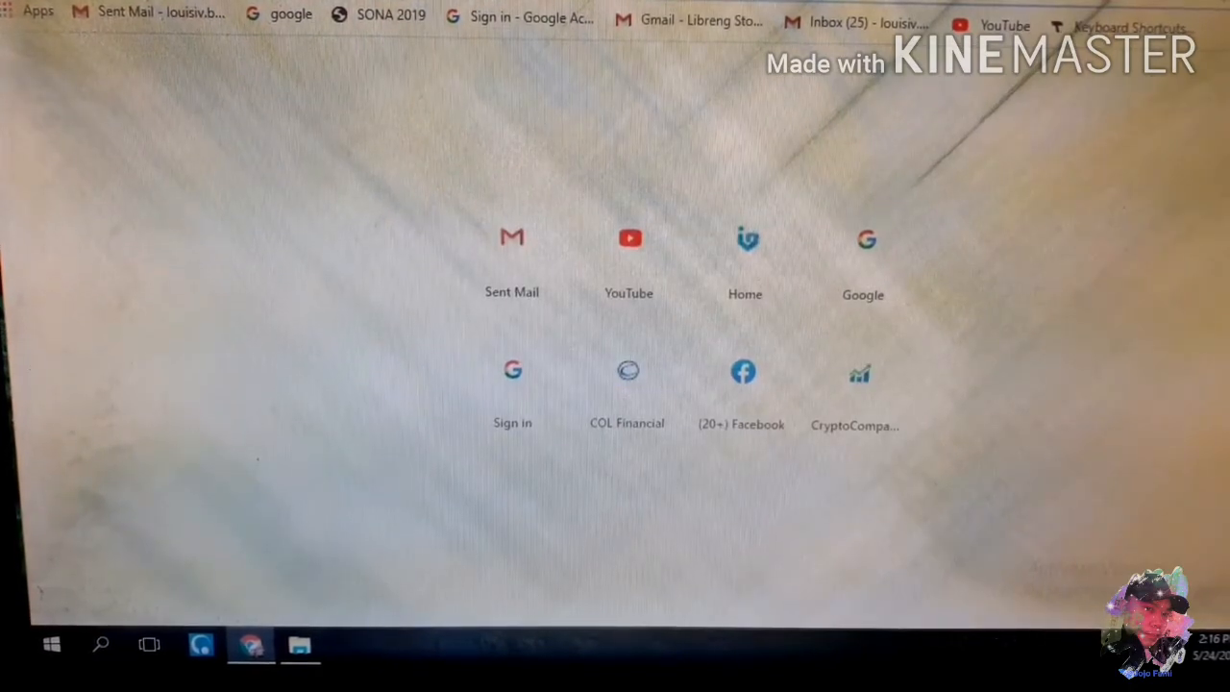
{"action": "left_click", "coordinate": [512, 384]}
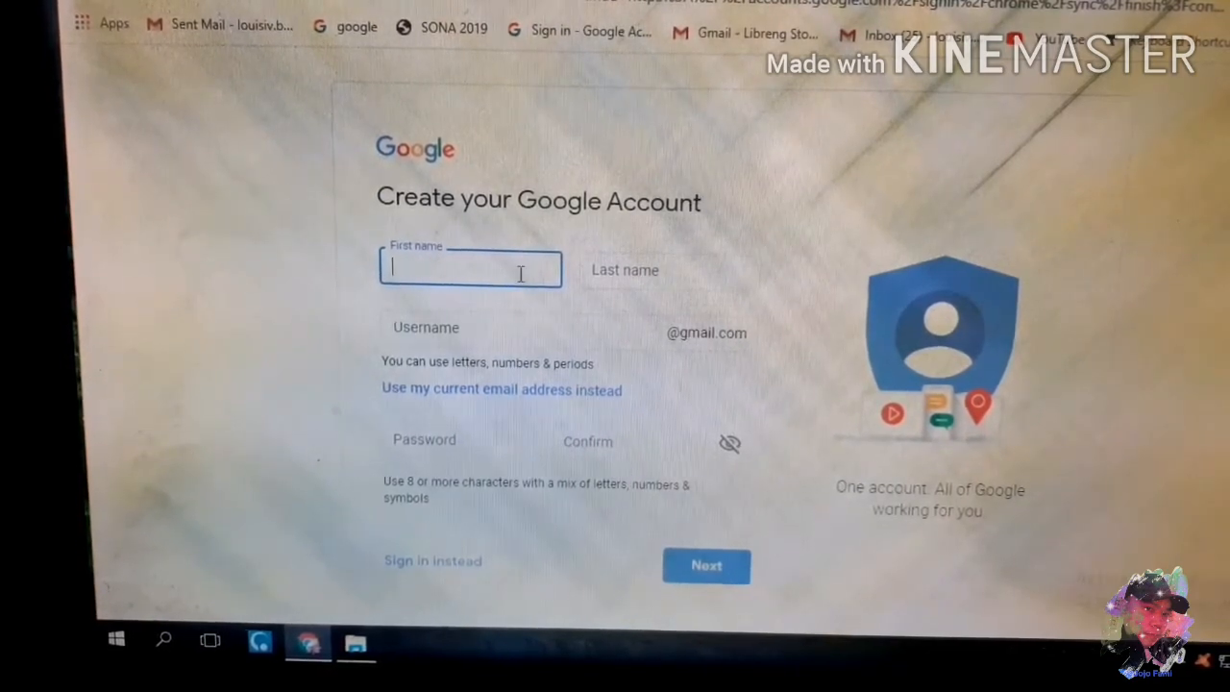
{"action": "left_click", "coordinate": [670, 270]}
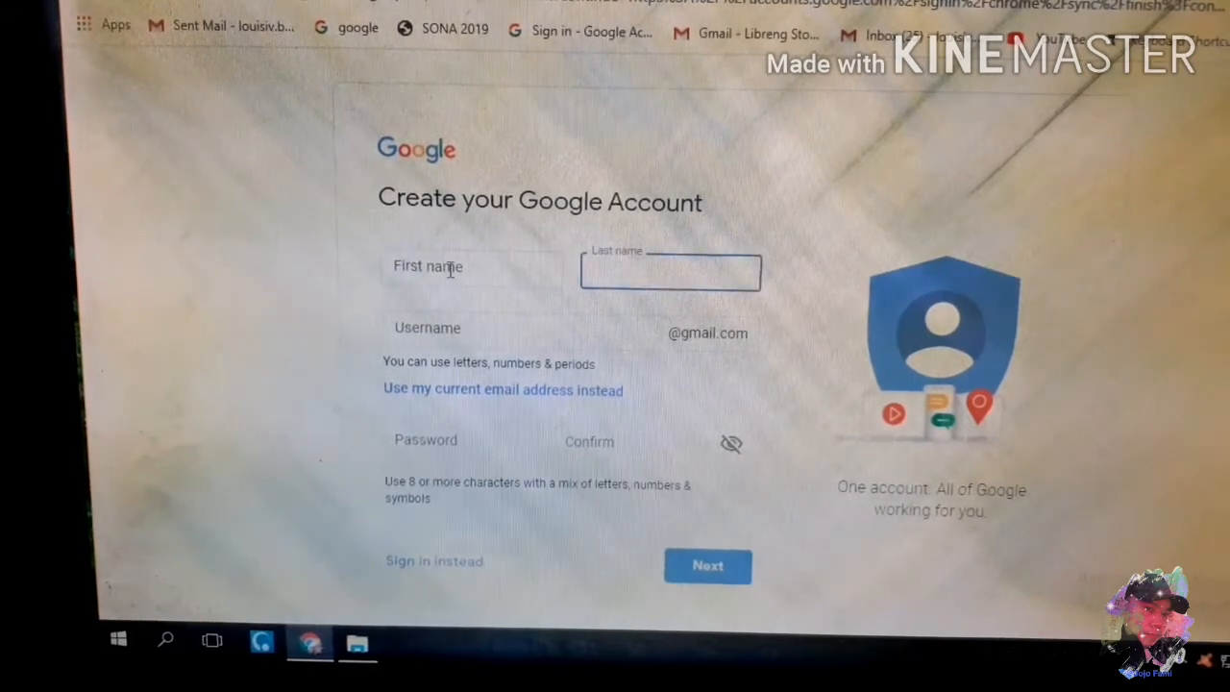
{"action": "left_click", "coordinate": [461, 267]}
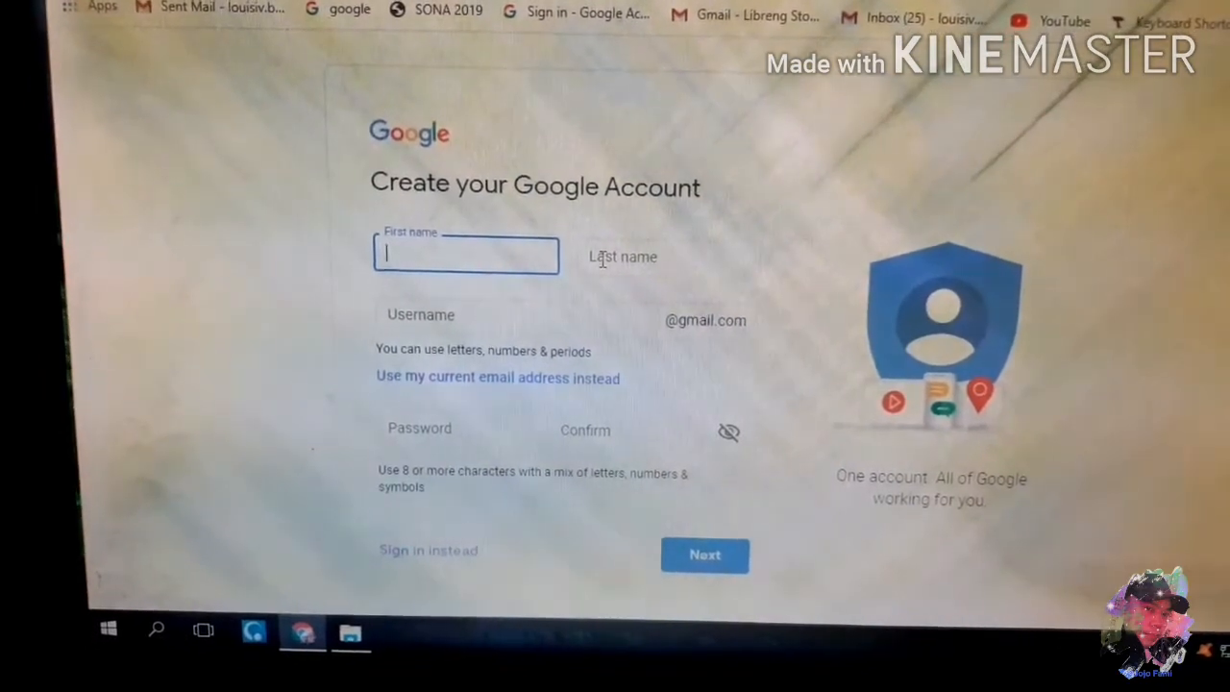
{"action": "type", "text": "JH"}
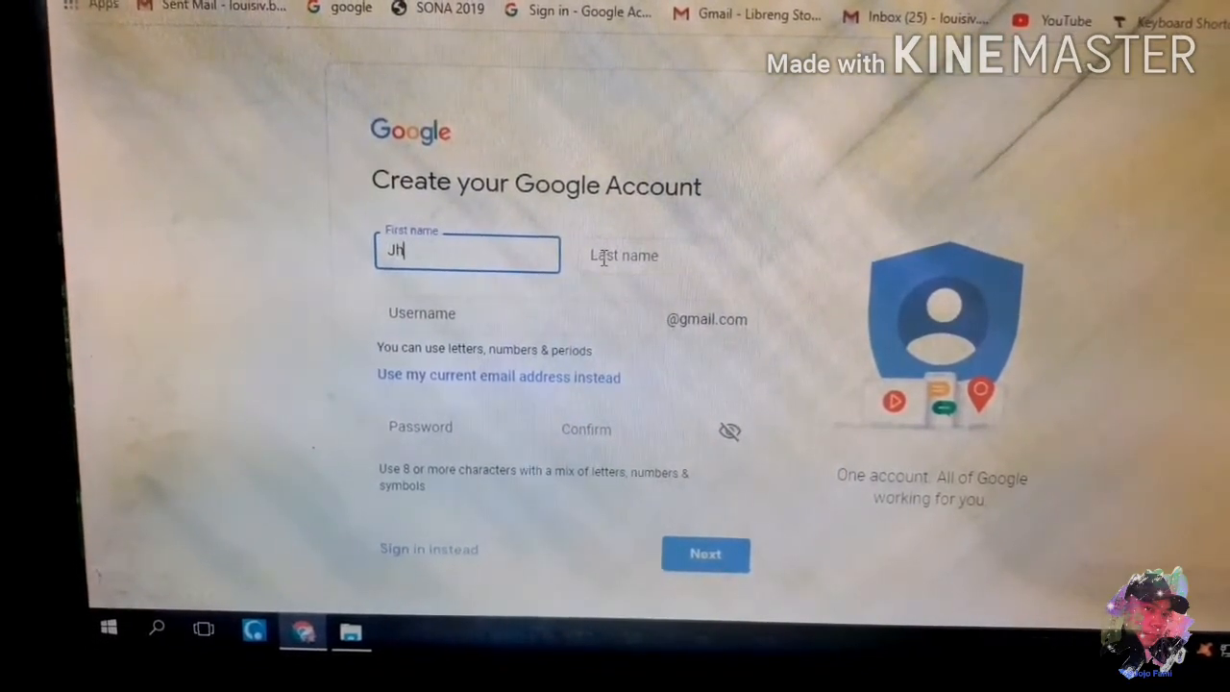
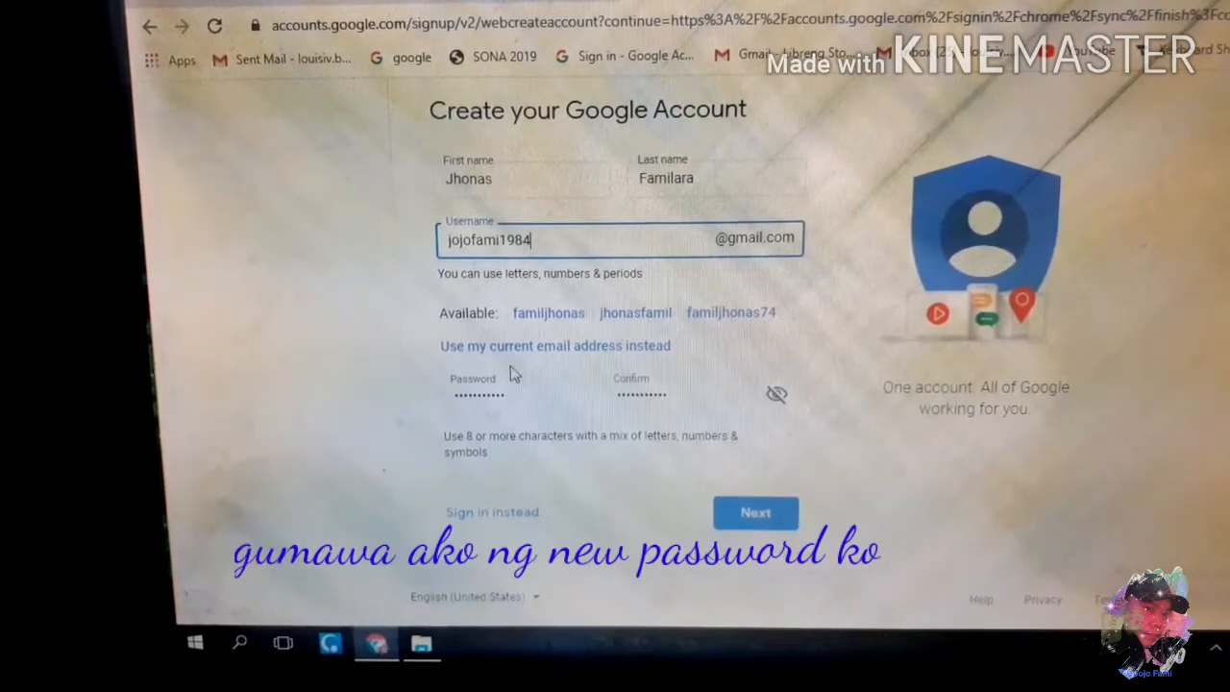
{"action": "left_click", "coordinate": [514, 396]}
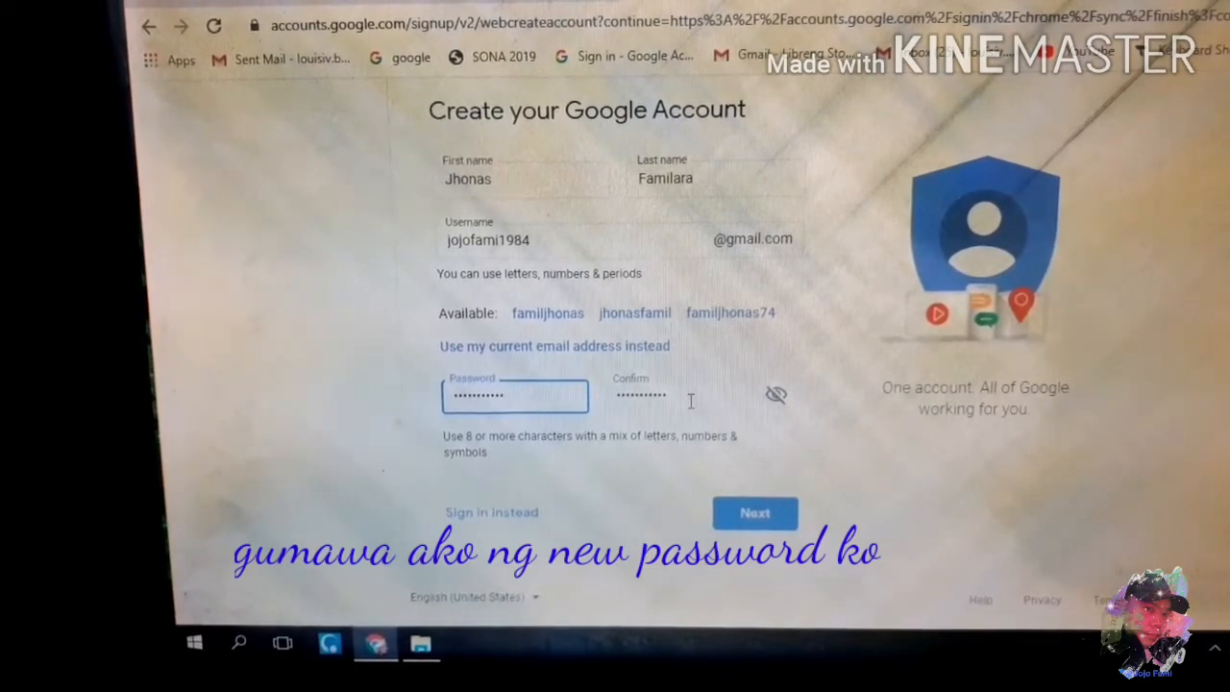
{"action": "left_click", "coordinate": [677, 396]}
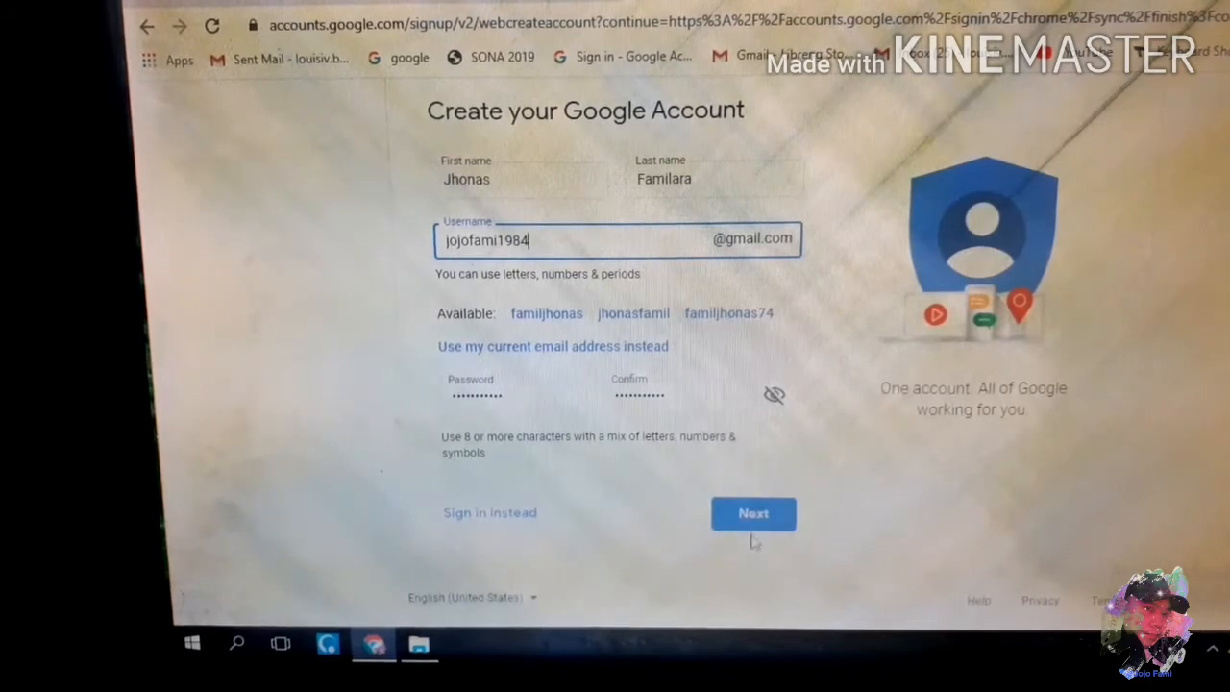
{"action": "left_click", "coordinate": [752, 514]}
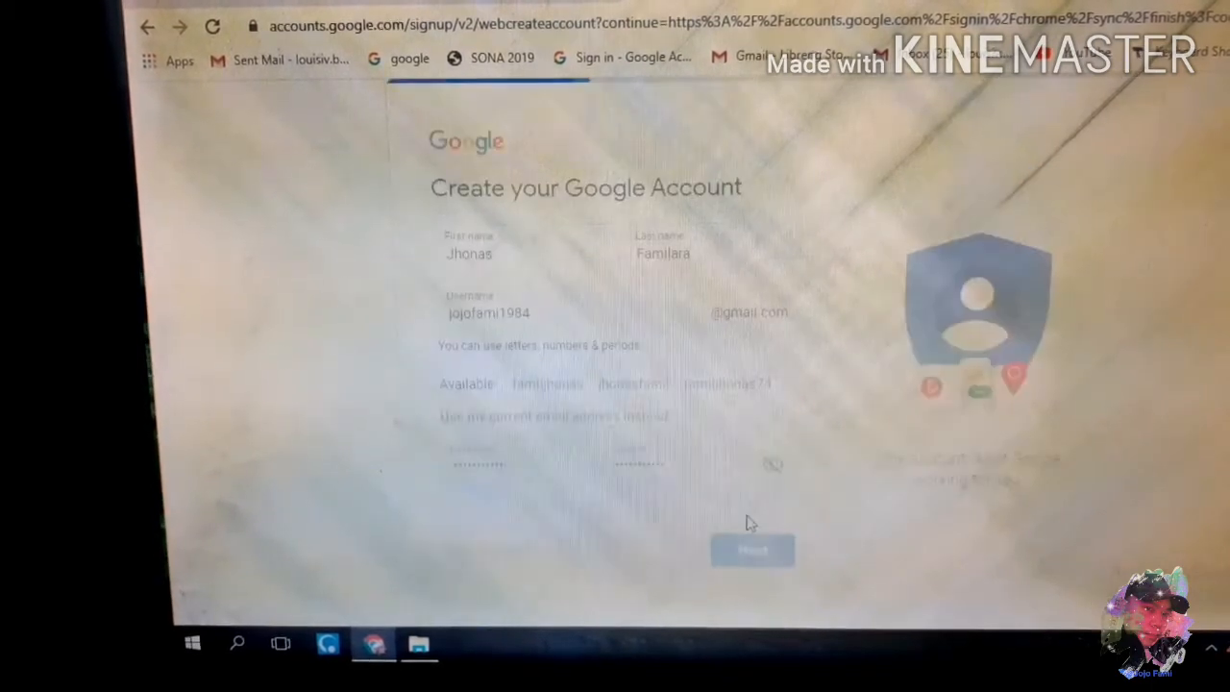
{"action": "left_click", "coordinate": [753, 550]}
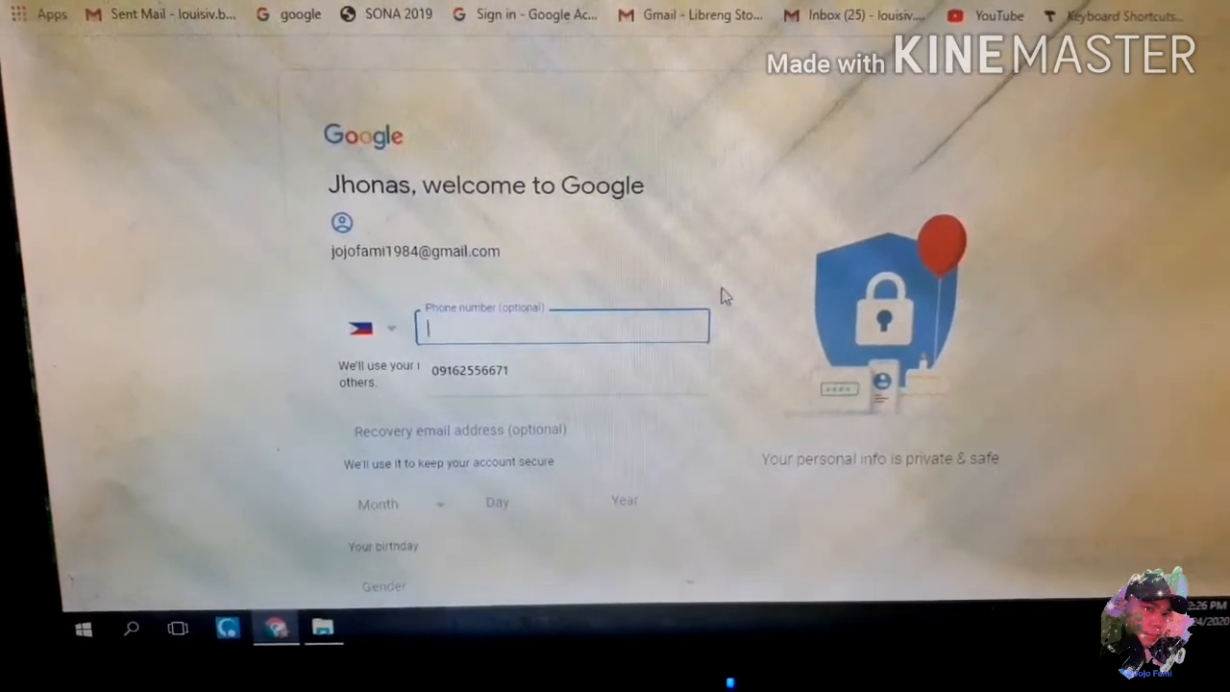
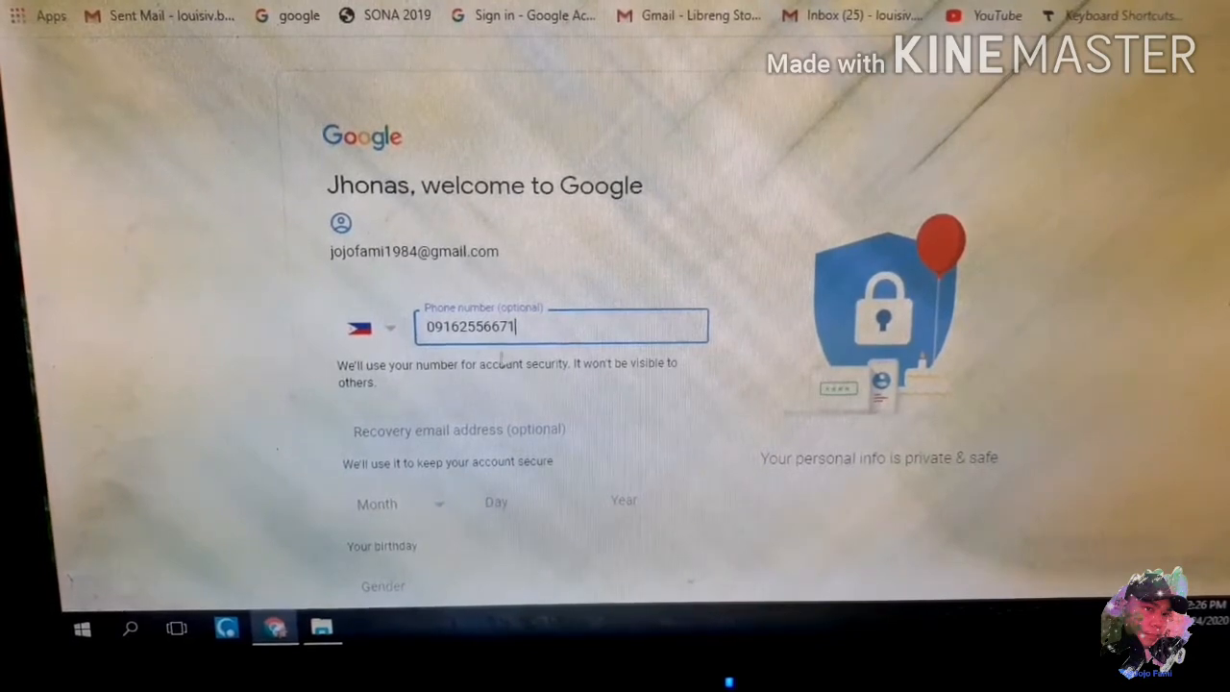
{"action": "left_click", "coordinate": [519, 430]}
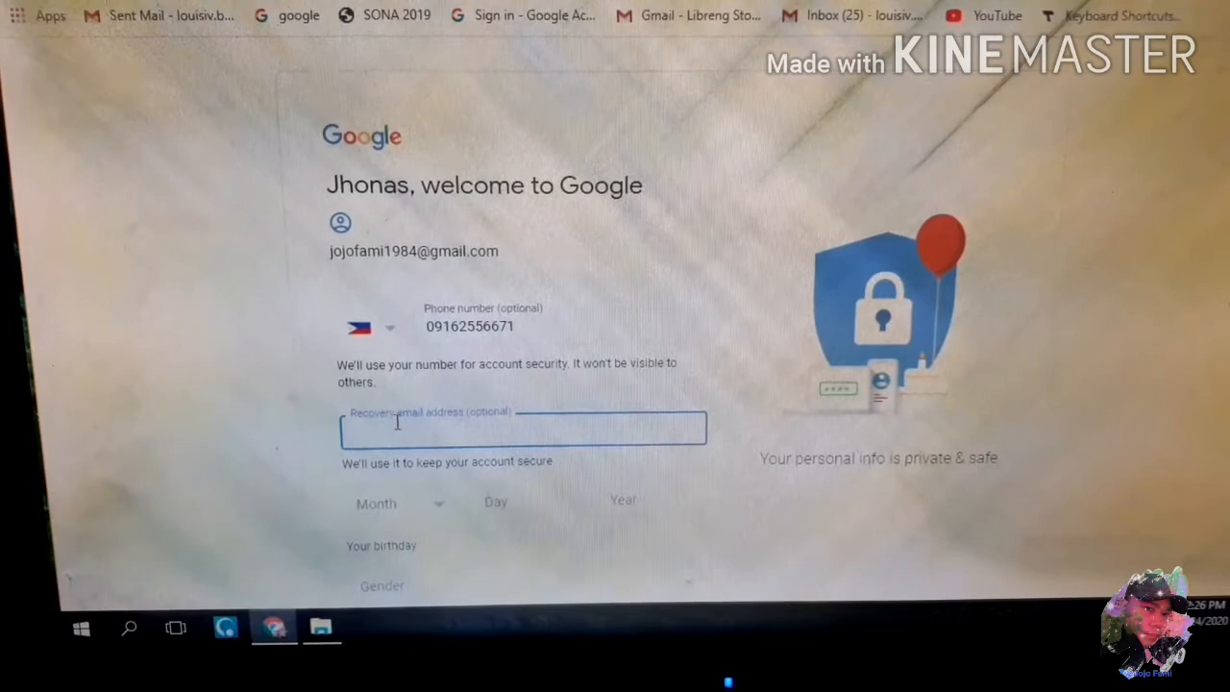
{"action": "left_click", "coordinate": [522, 427]}
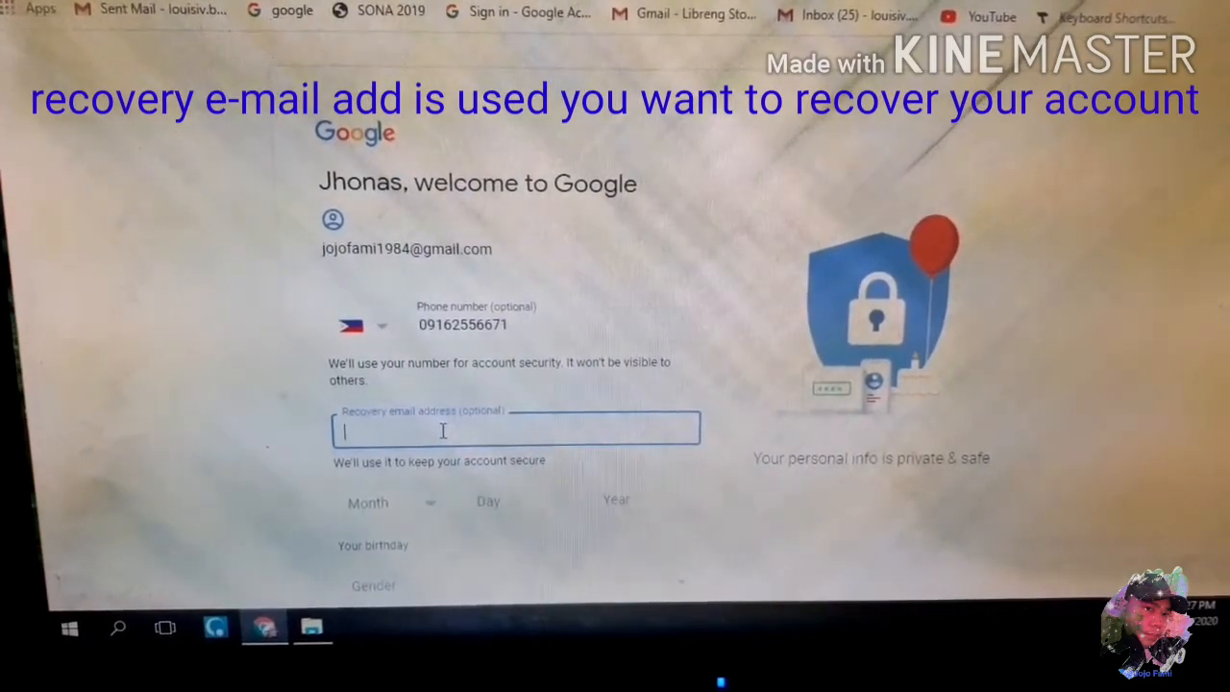
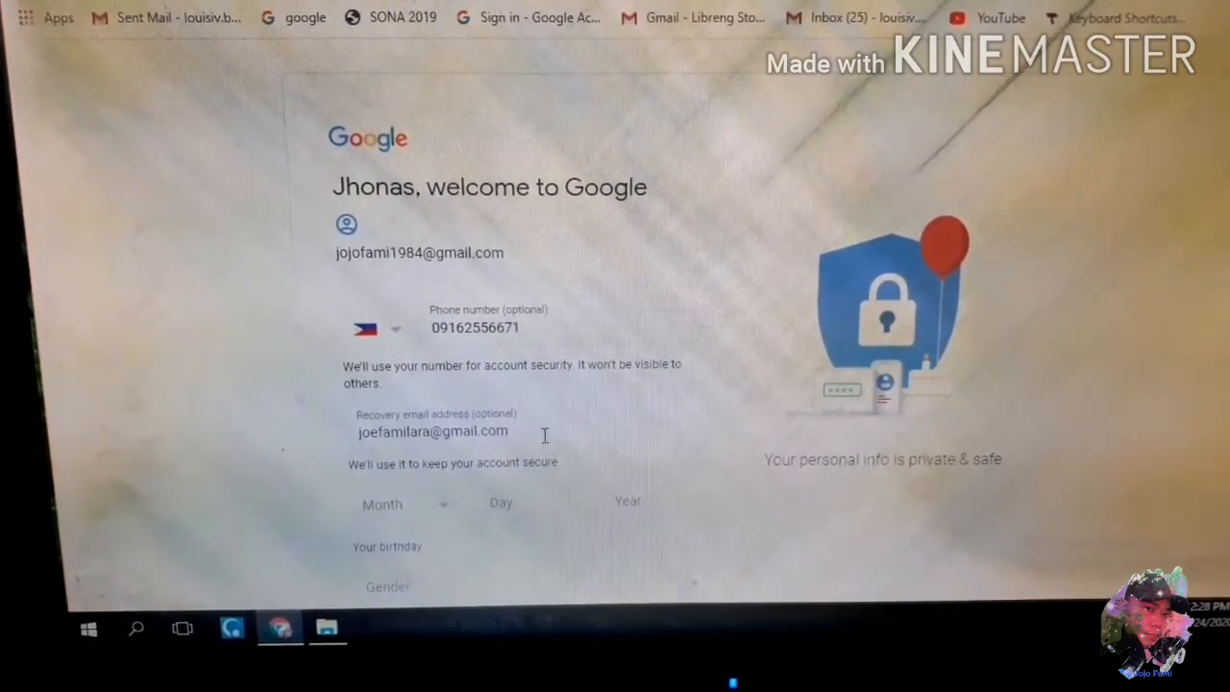
{"action": "left_click", "coordinate": [403, 502]}
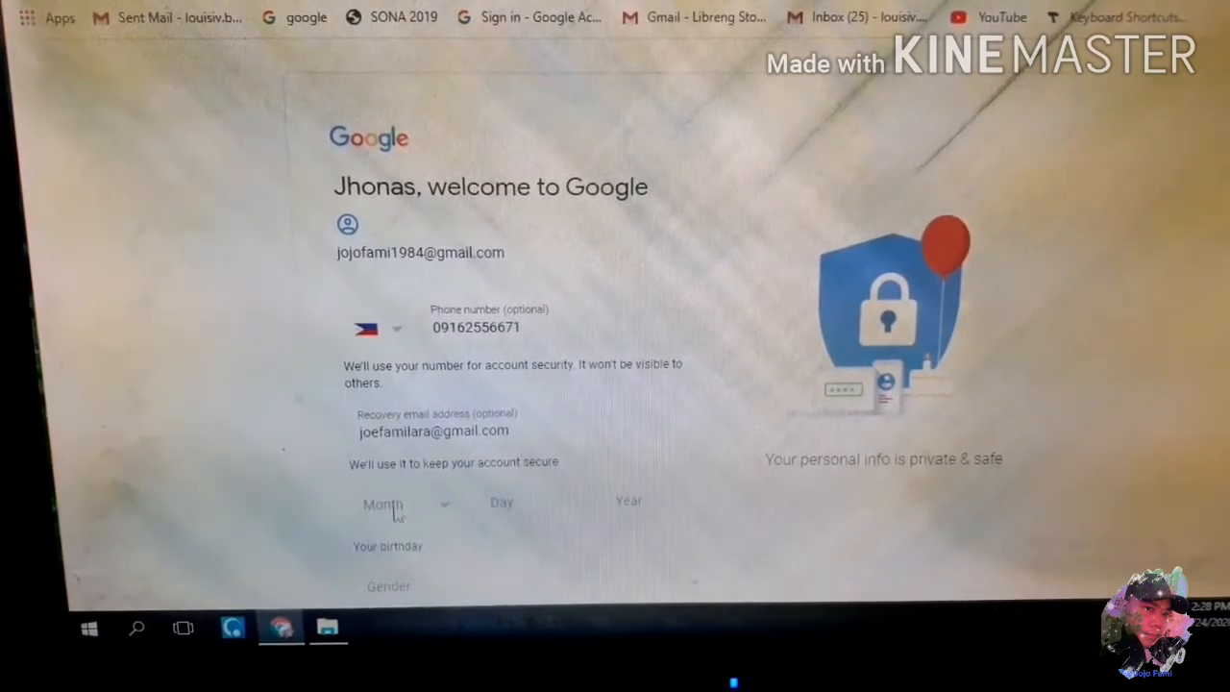
{"action": "left_click", "coordinate": [403, 504]}
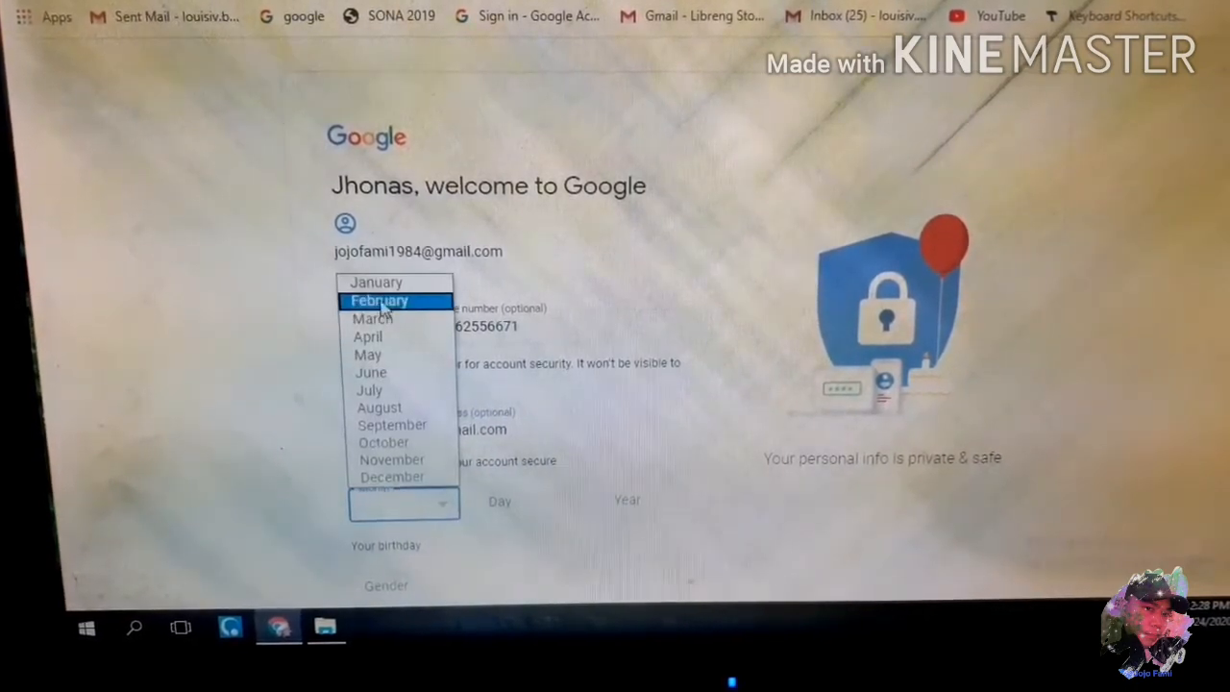
{"action": "left_click", "coordinate": [367, 336]}
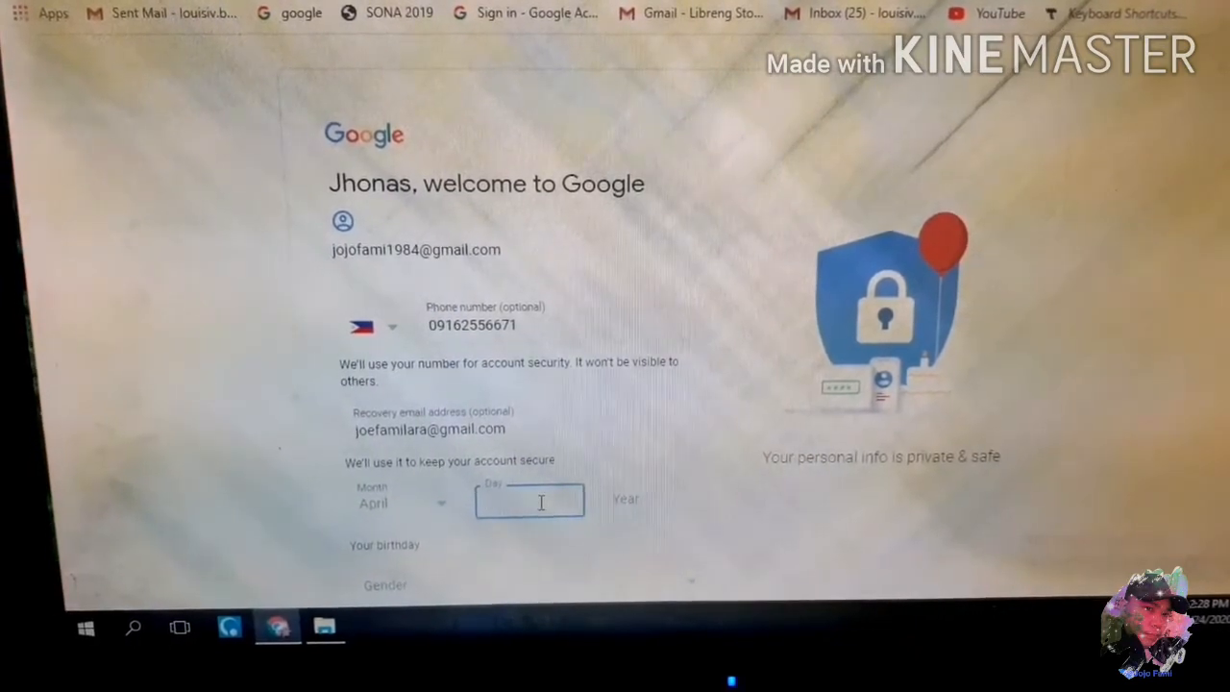
{"action": "type", "text": "4"}
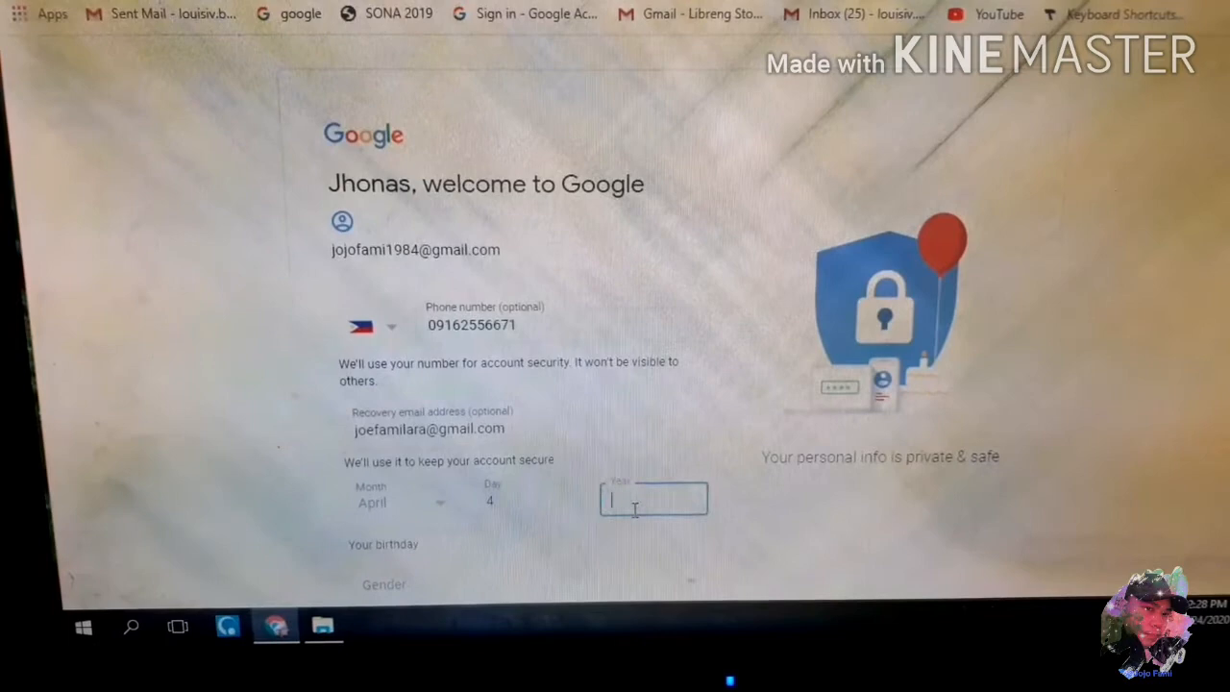
{"action": "type", "text": "1984"}
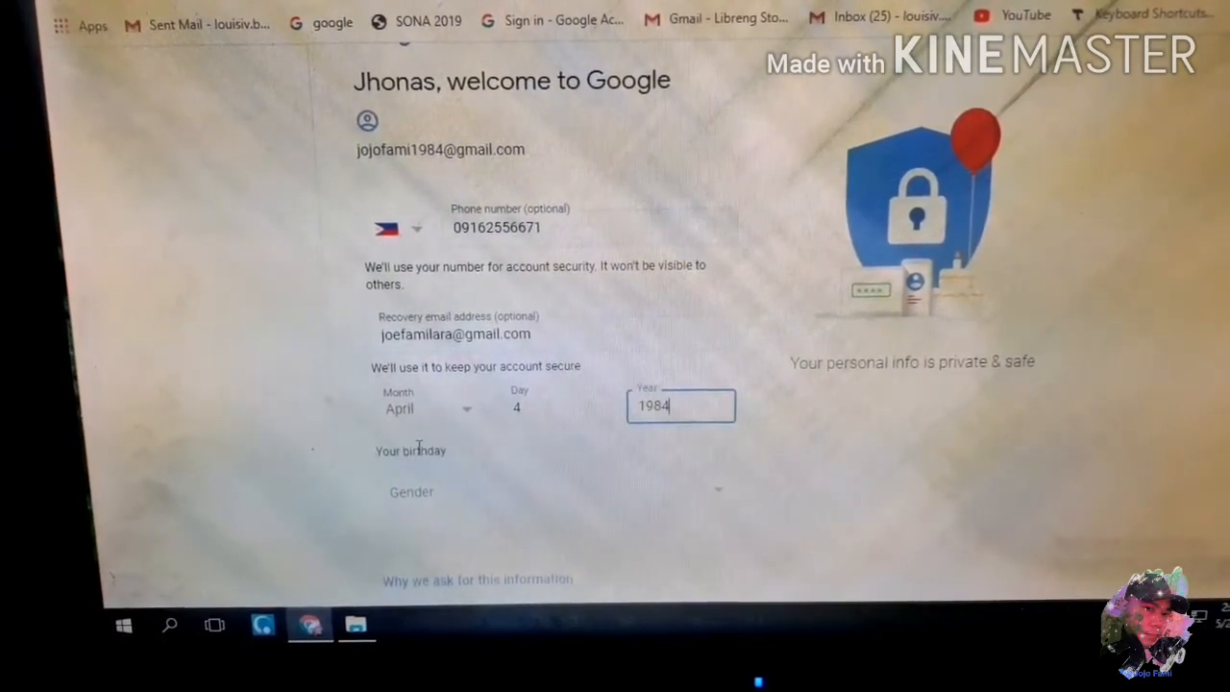
{"action": "left_click", "coordinate": [555, 491]}
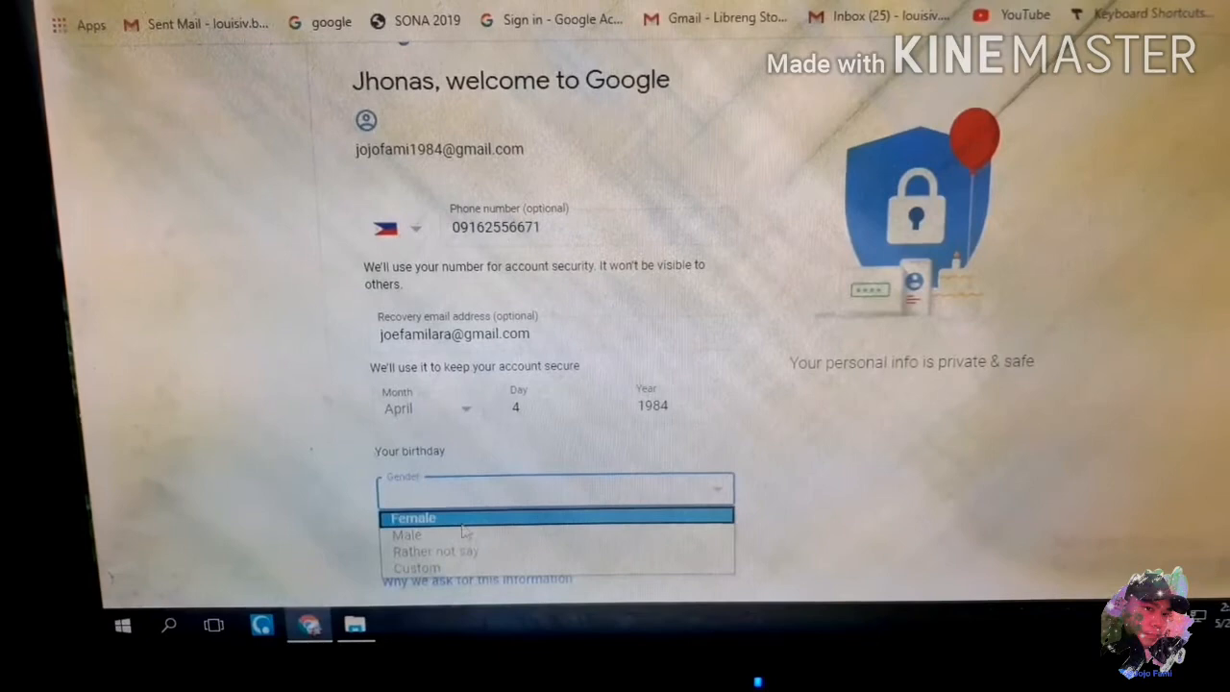
{"action": "left_click", "coordinate": [407, 534]}
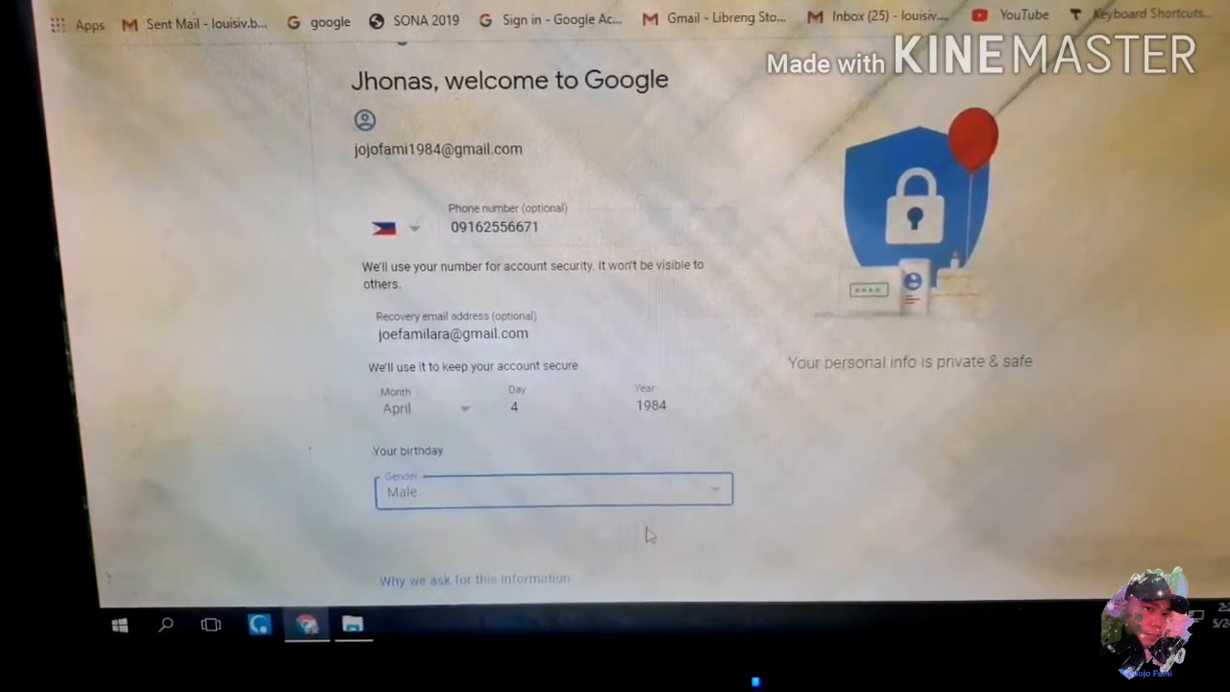
{"action": "scroll", "scroll_direction": "down", "scroll_amount": 3}
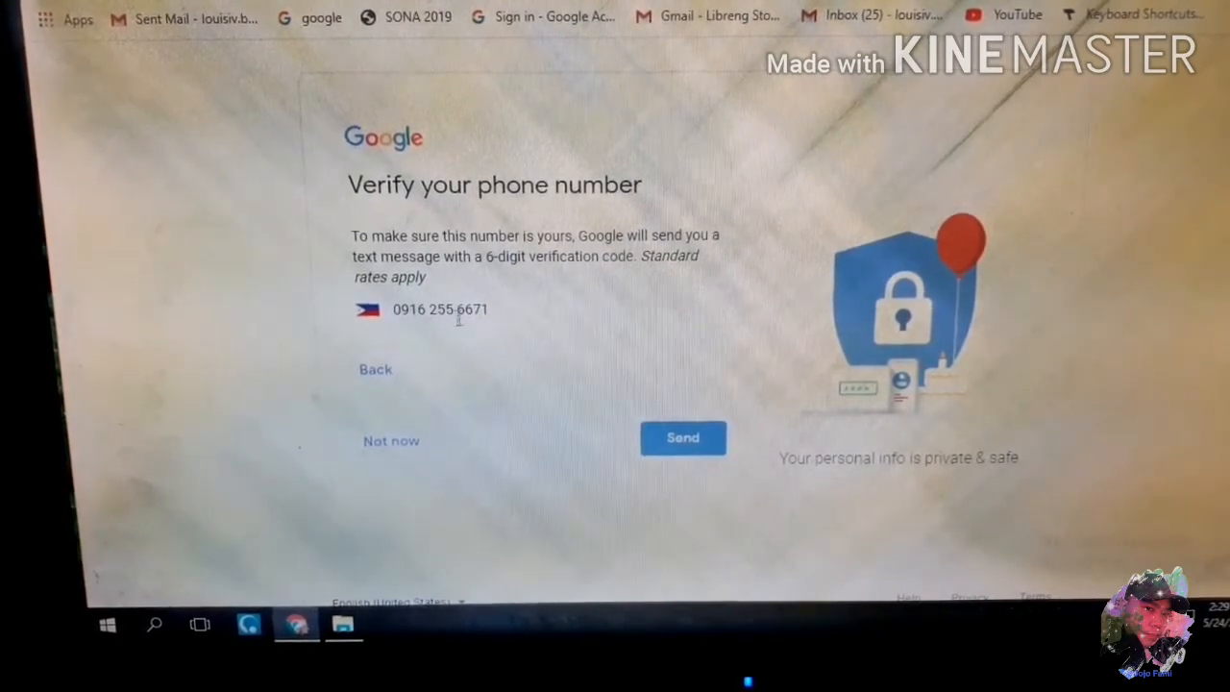
{"action": "mouse_move", "coordinate": [456, 398]}
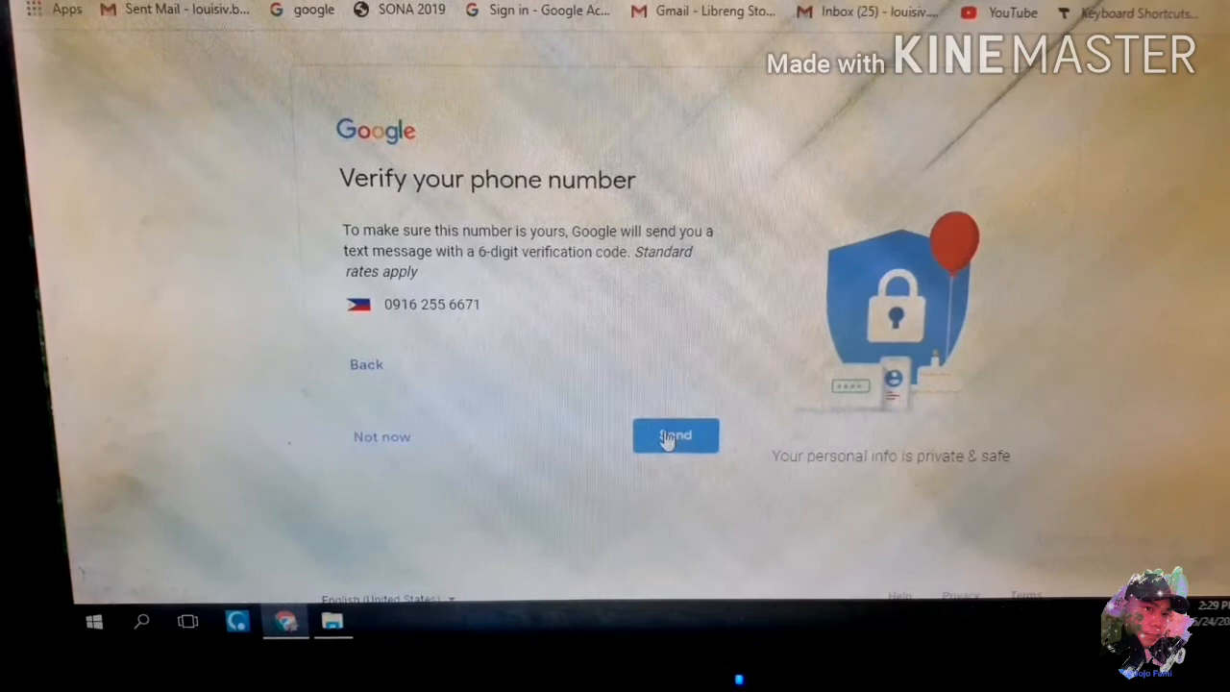
Send the SMS code to the phone, type the received code, and submit it.
{"action": "left_click", "coordinate": [675, 437]}
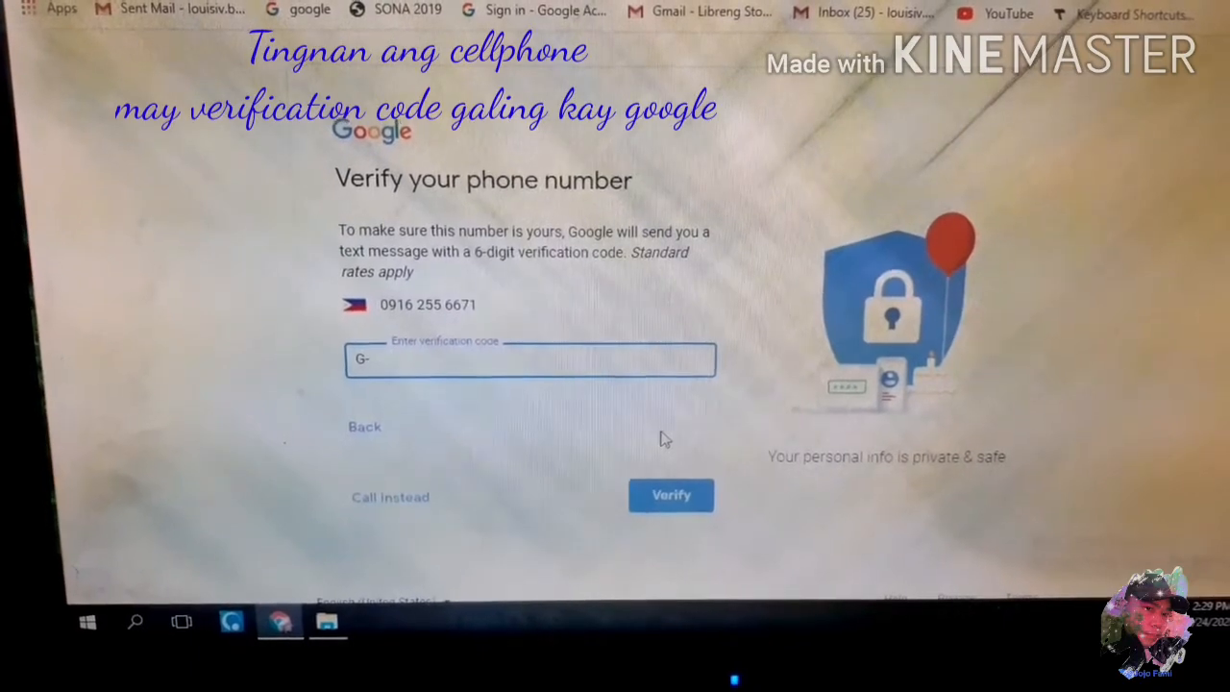
{"action": "left_click", "coordinate": [529, 358]}
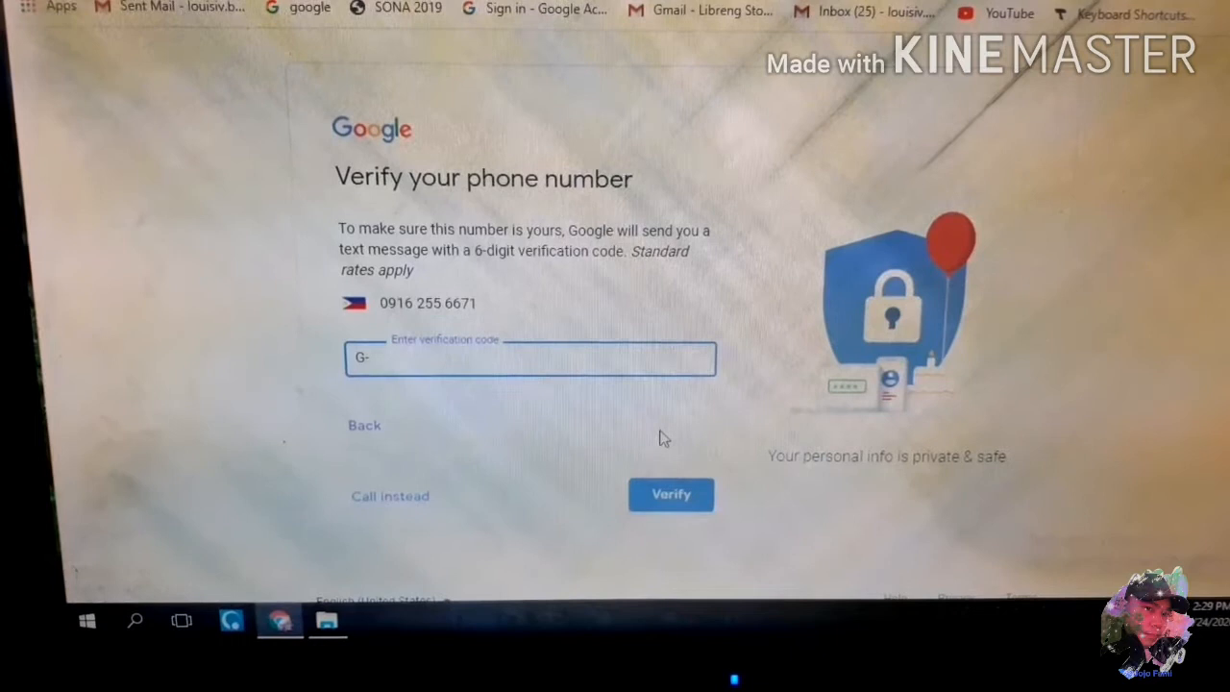
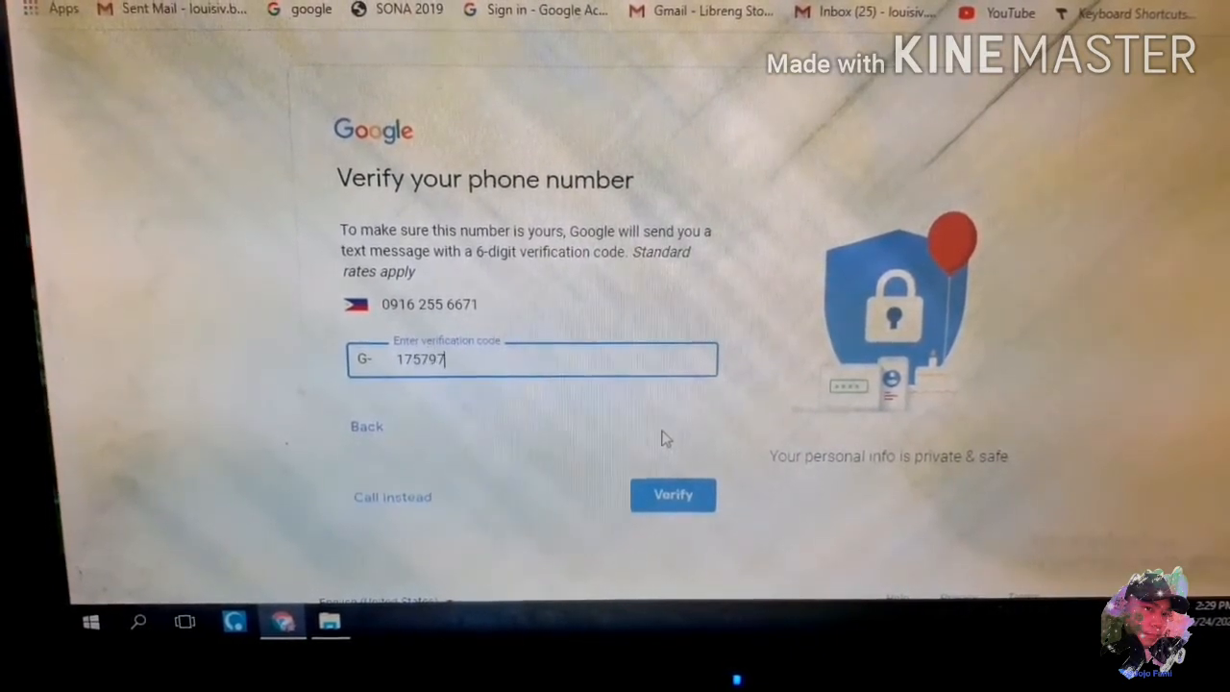
{"action": "left_click", "coordinate": [673, 495]}
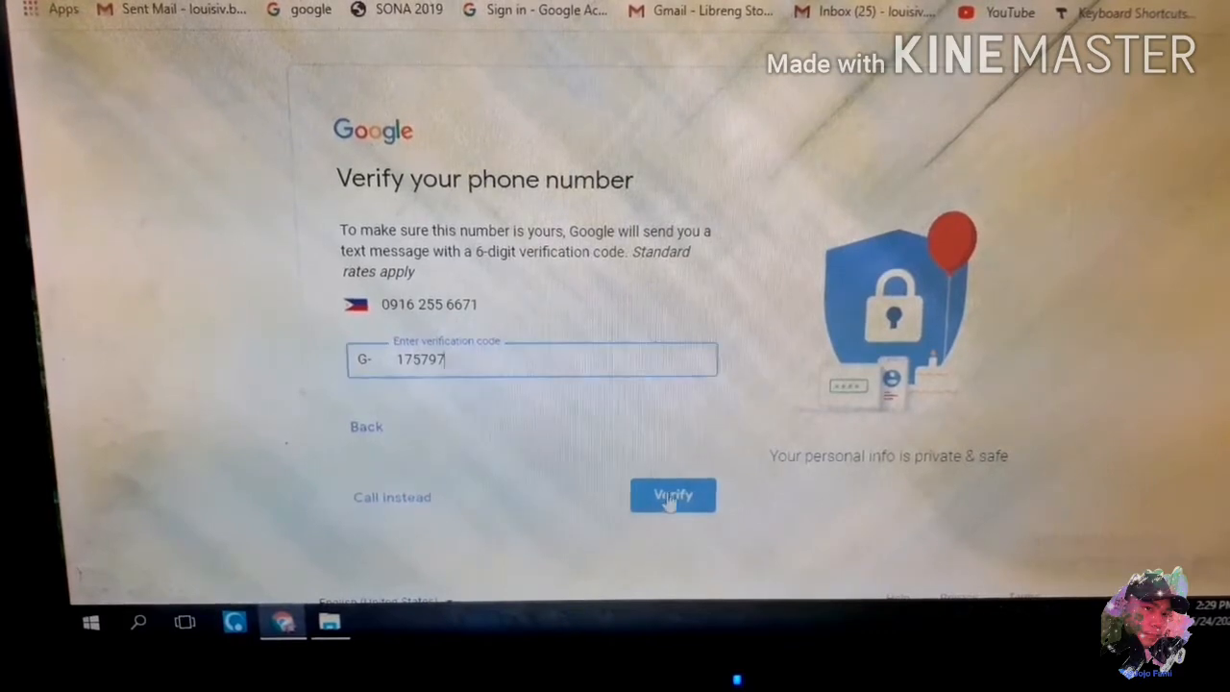
{"action": "left_click", "coordinate": [673, 495]}
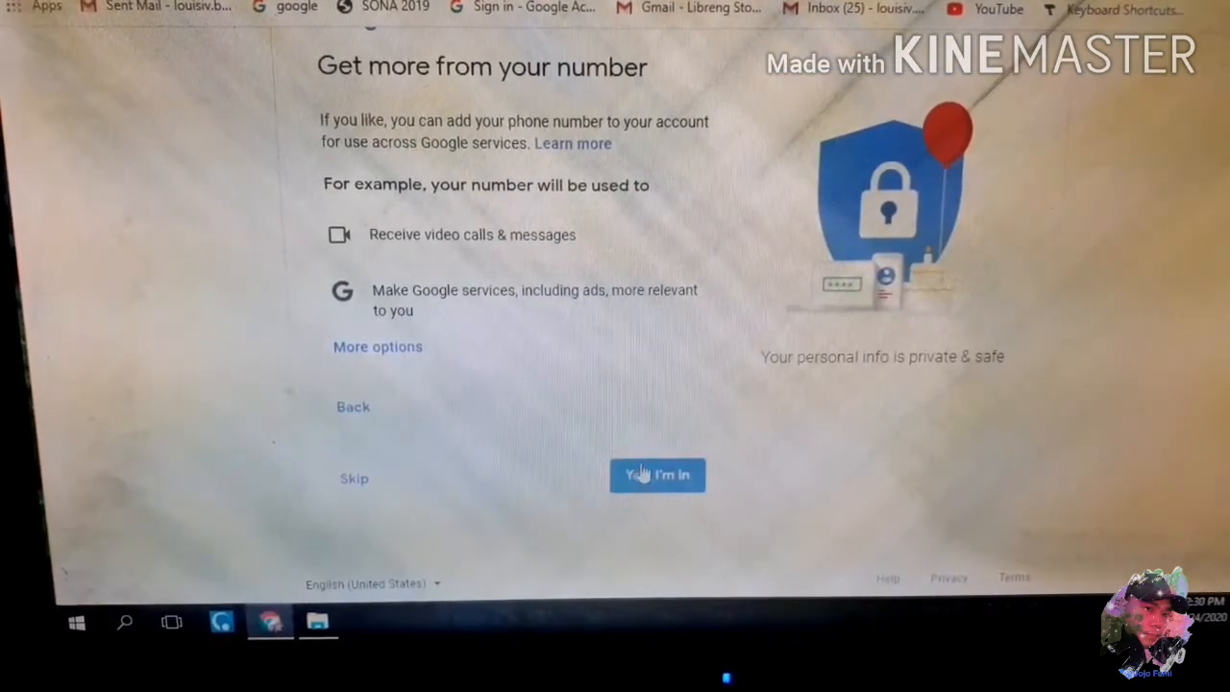
Agree to add the number with 'Yes, I'm in' and scroll through Privacy and Terms.
{"action": "left_click", "coordinate": [658, 475]}
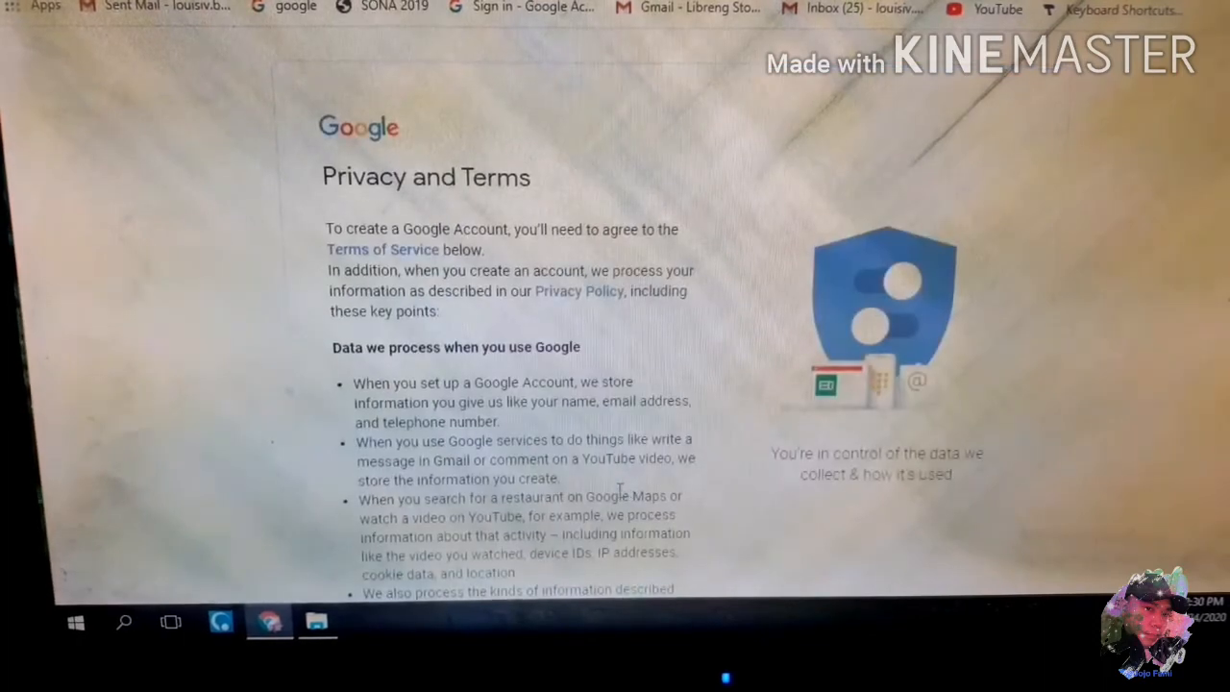
{"action": "scroll", "scroll_direction": "down", "scroll_amount": 3}
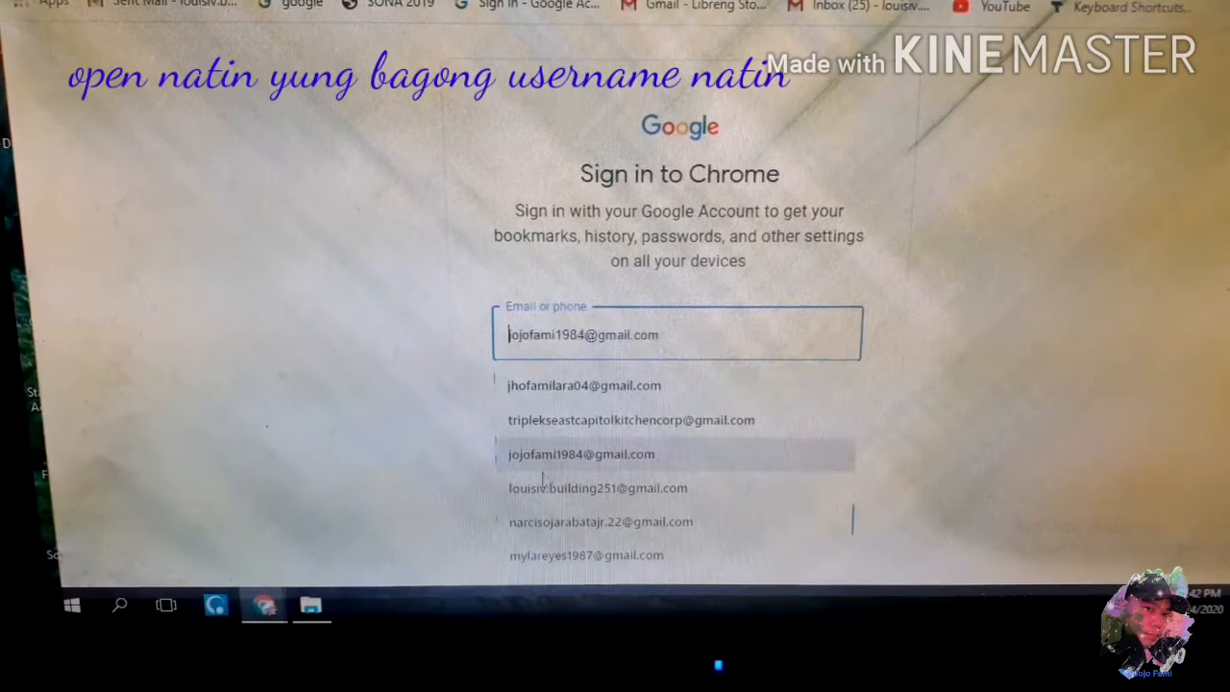
Sign in to Chrome using the new account's suggested email and its password.
{"action": "left_click", "coordinate": [581, 454]}
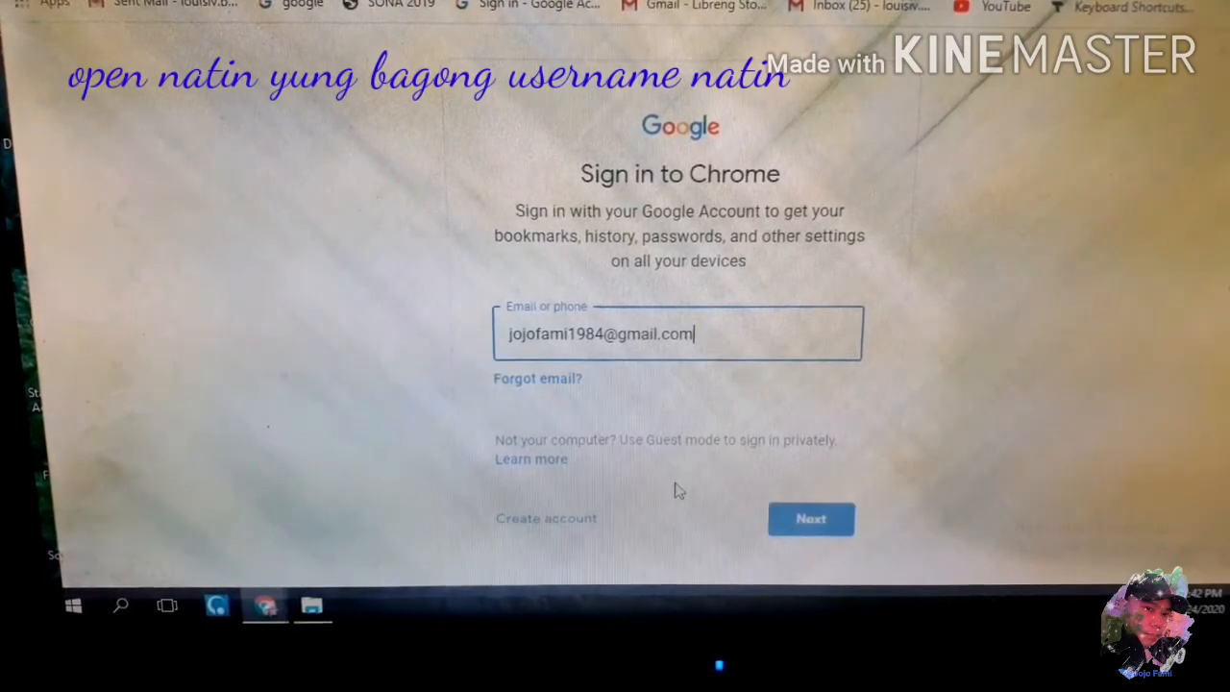
{"action": "left_click", "coordinate": [810, 518]}
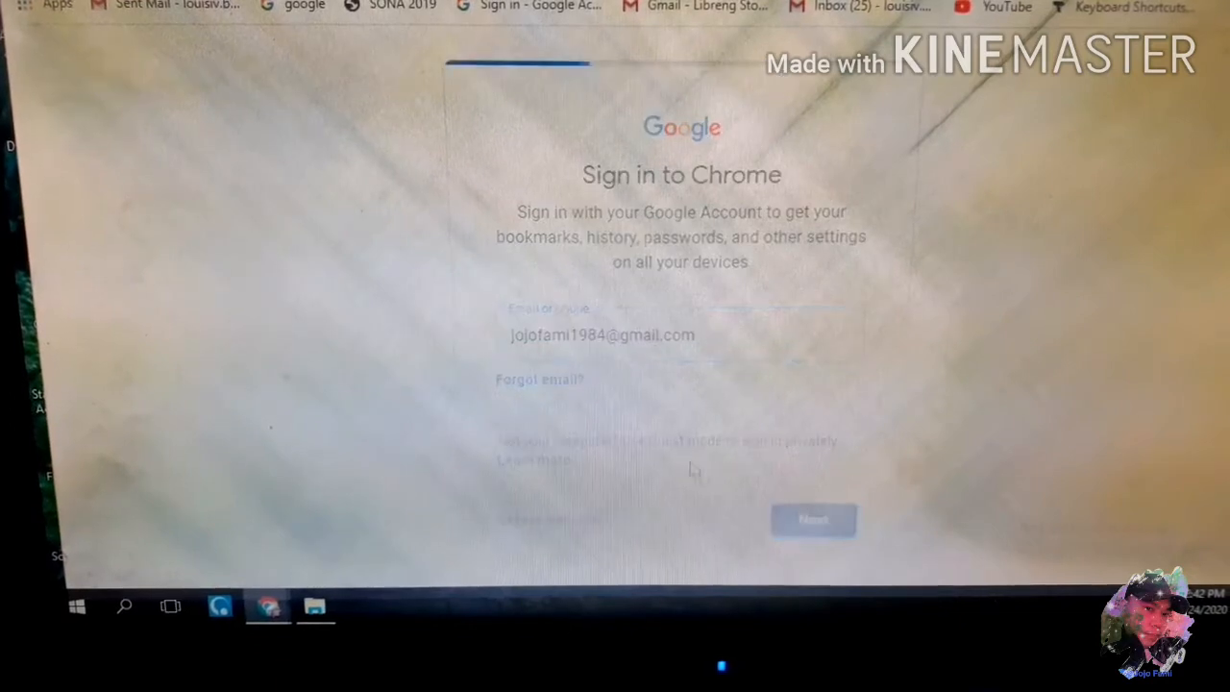
{"action": "left_click", "coordinate": [813, 519]}
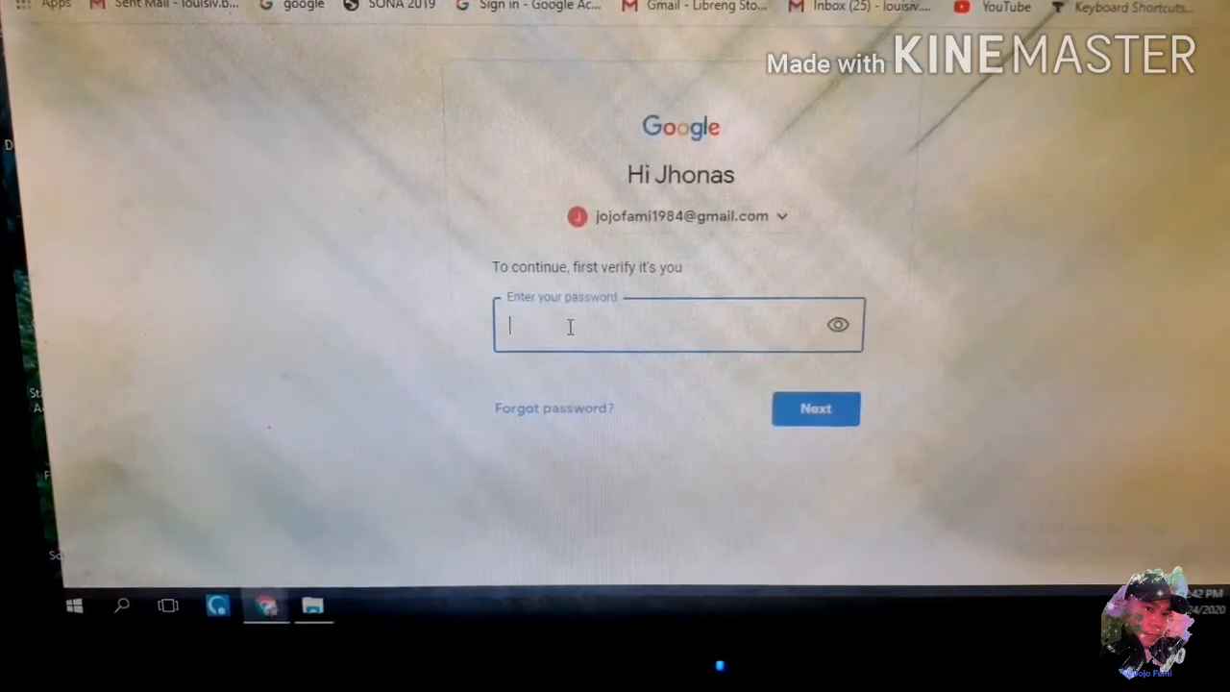
{"action": "type", "text": "password"}
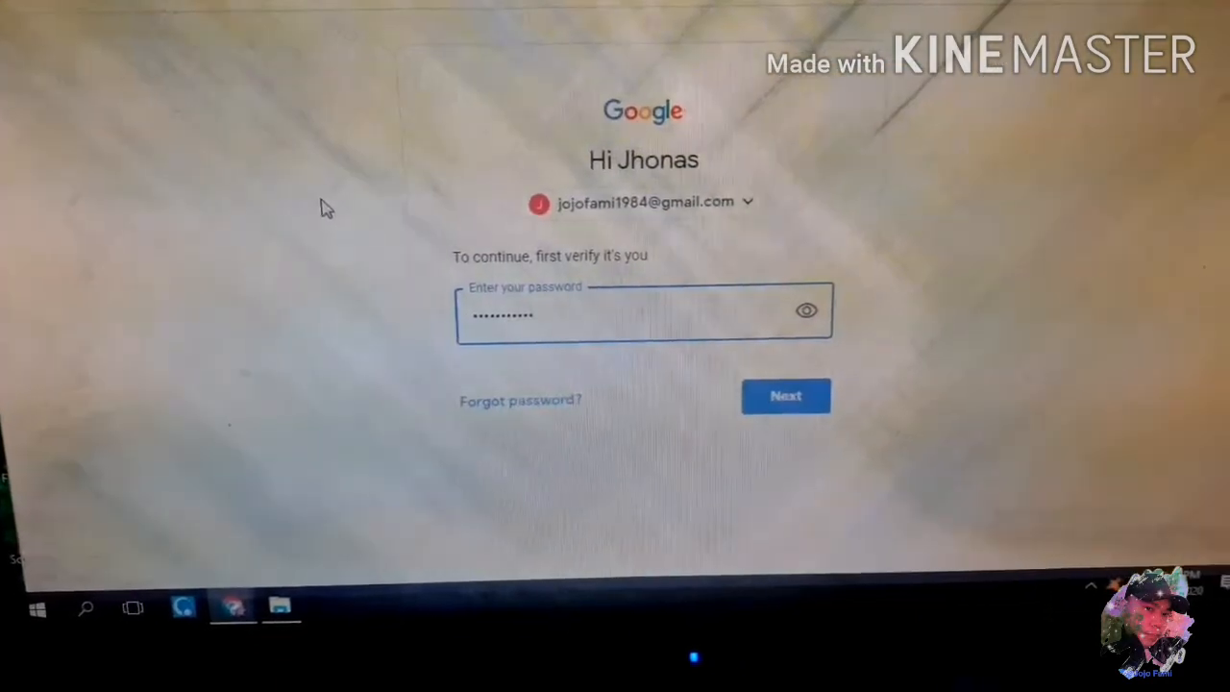
{"action": "left_click", "coordinate": [786, 395]}
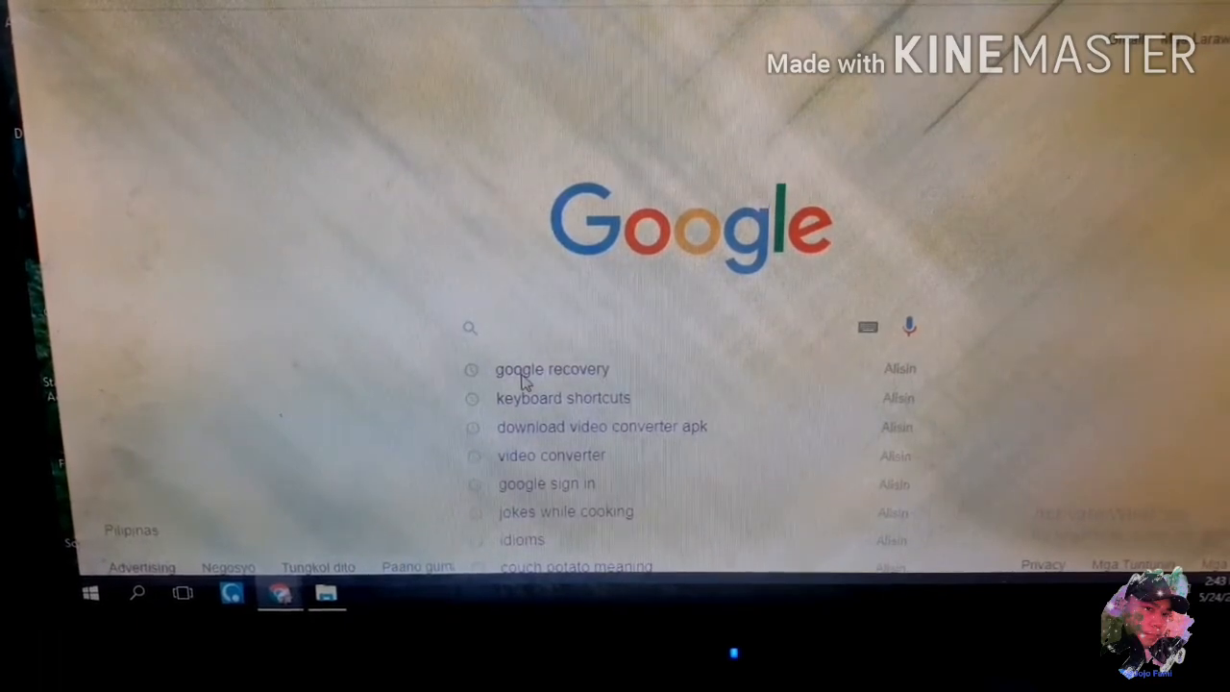
Search for google recovery, select the 'jojo' account email, and submit its last password.
{"action": "left_click", "coordinate": [552, 369]}
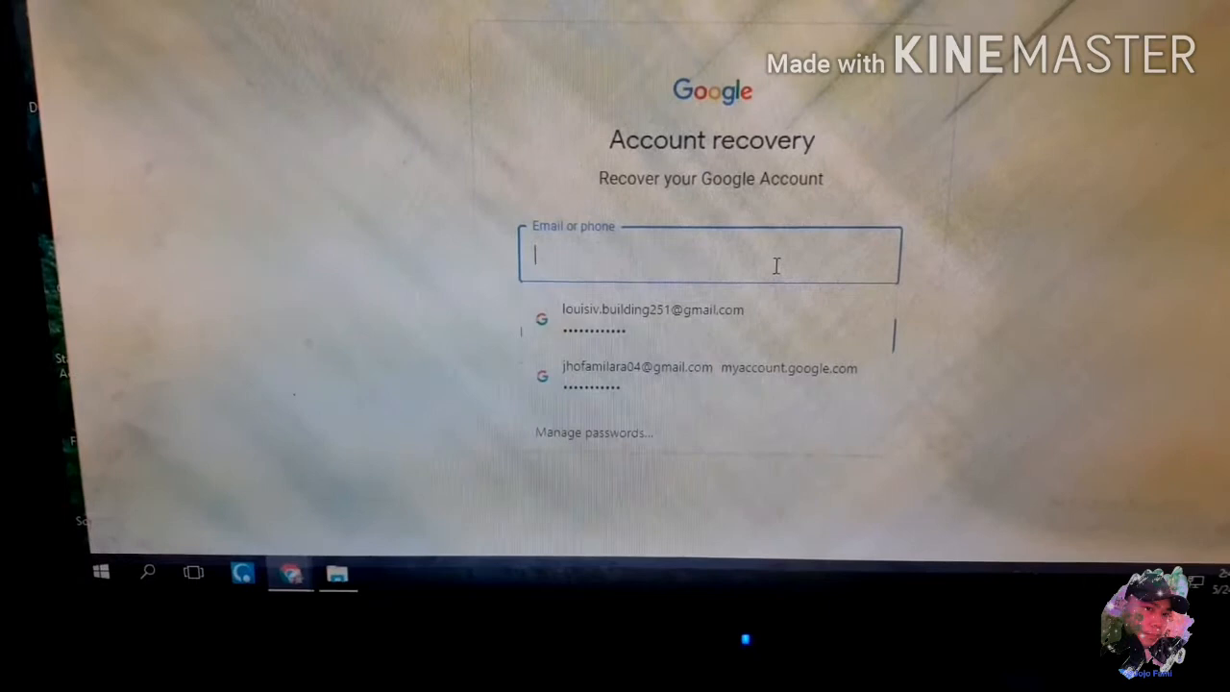
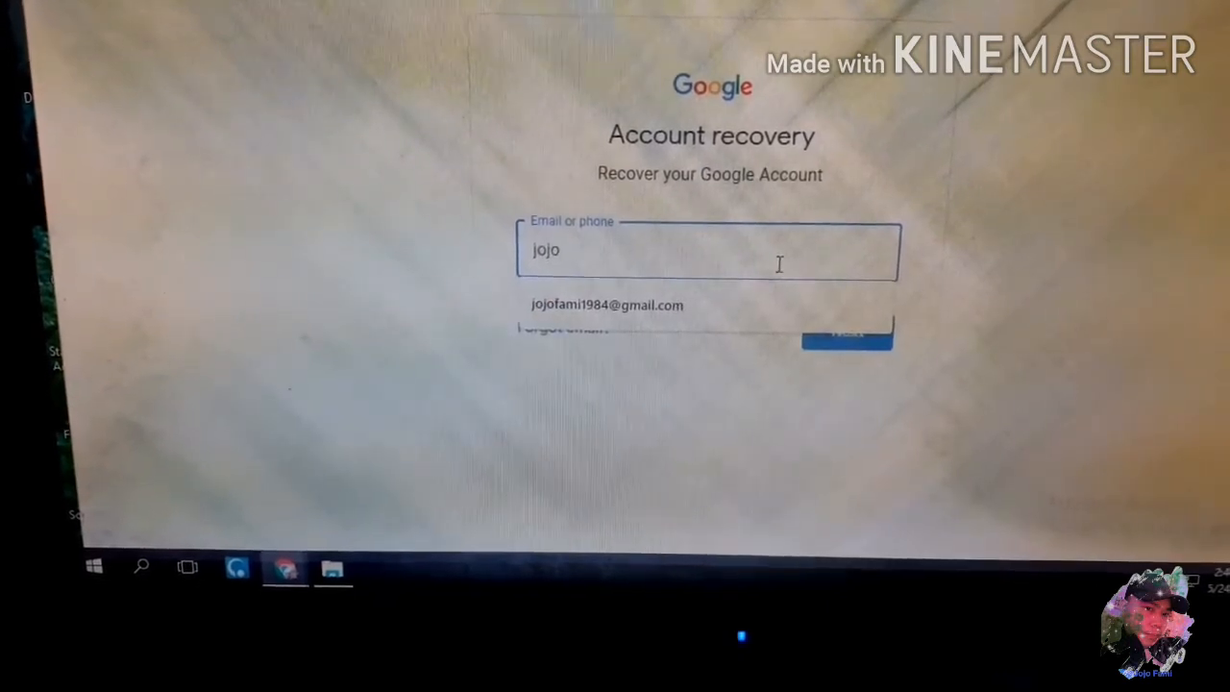
{"action": "left_click", "coordinate": [606, 305]}
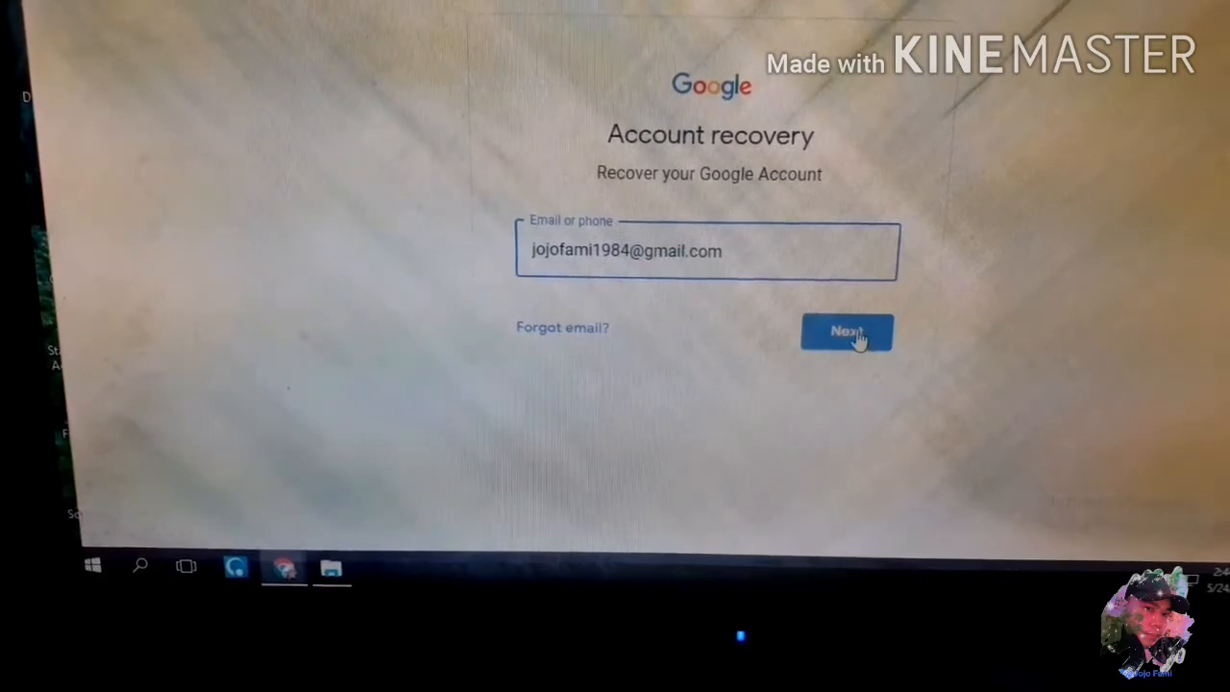
{"action": "left_click", "coordinate": [847, 331]}
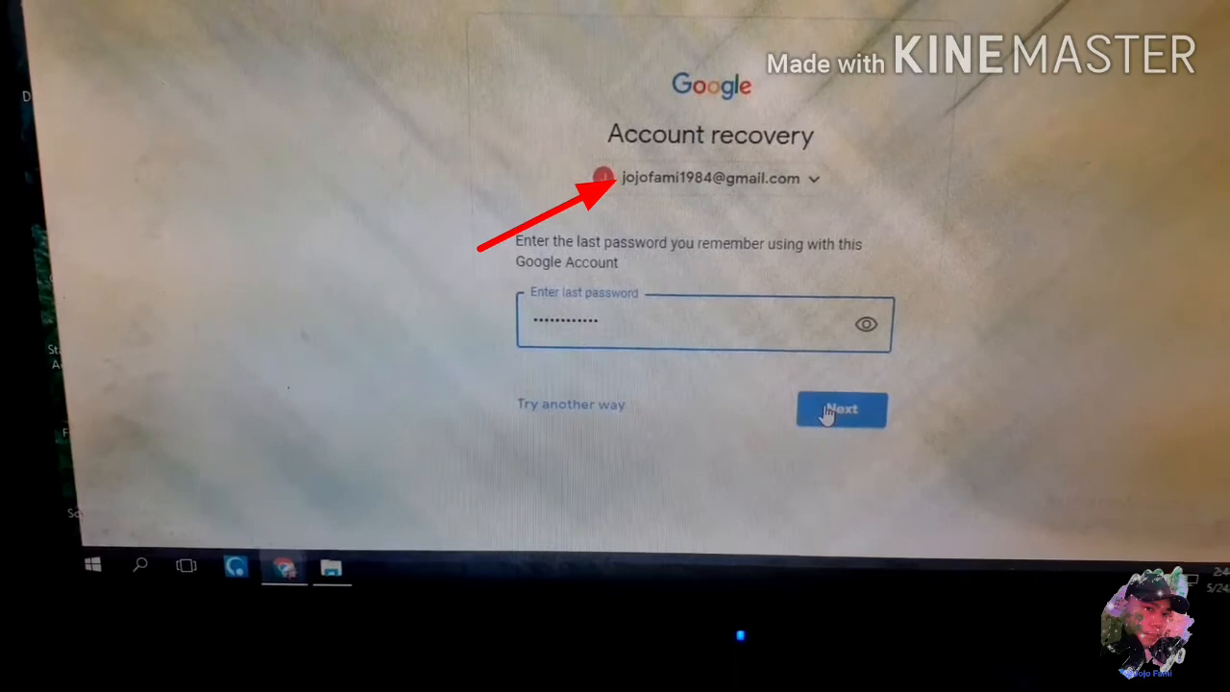
{"action": "left_click", "coordinate": [840, 410]}
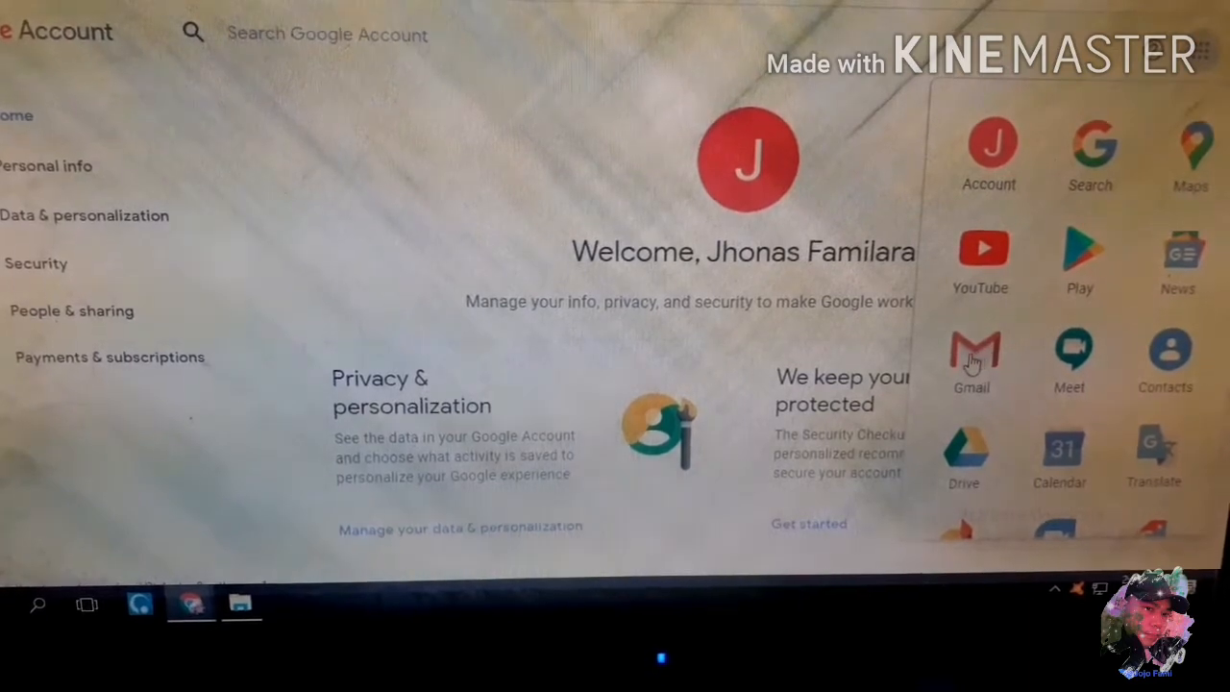
Open Gmail from the apps launcher, pass the Welcome dialog, and keep Default view.
{"action": "left_click", "coordinate": [973, 360]}
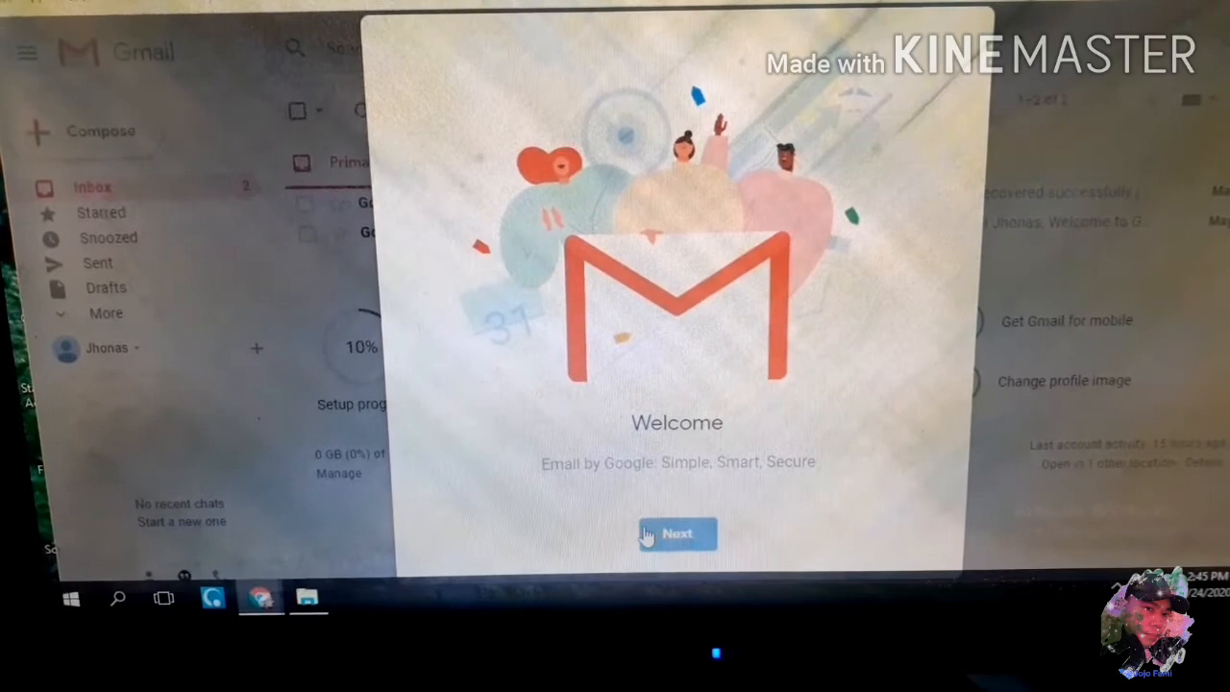
{"action": "left_click", "coordinate": [677, 534]}
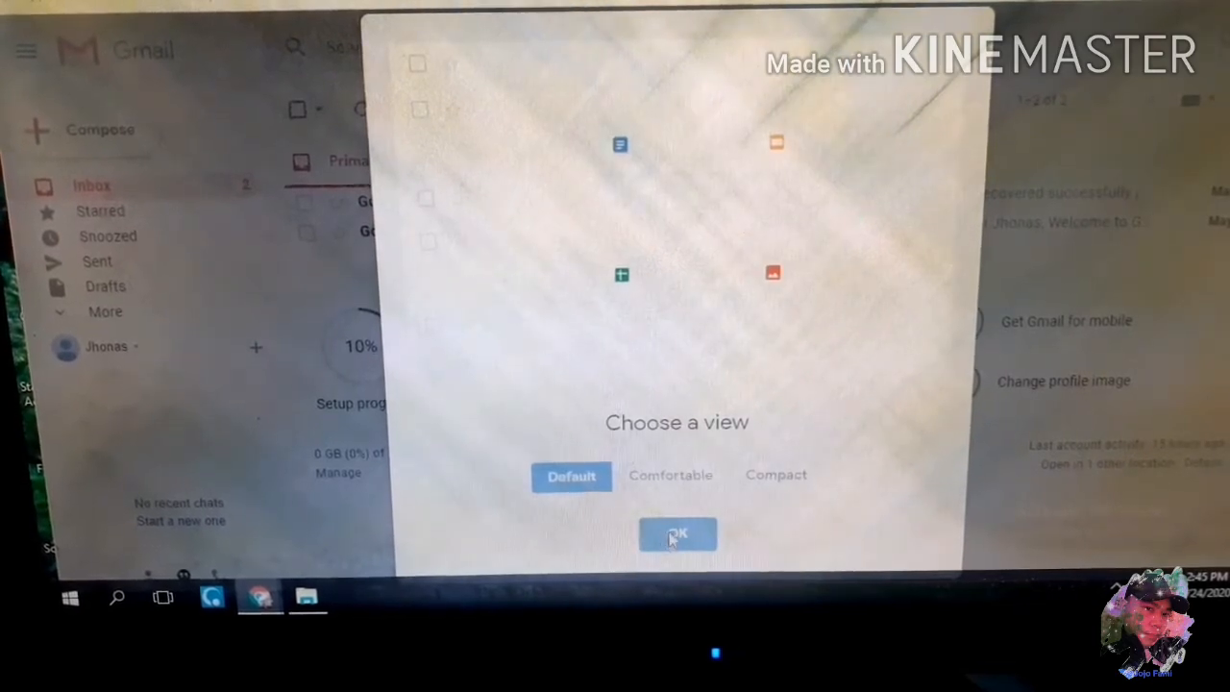
{"action": "left_click", "coordinate": [676, 534]}
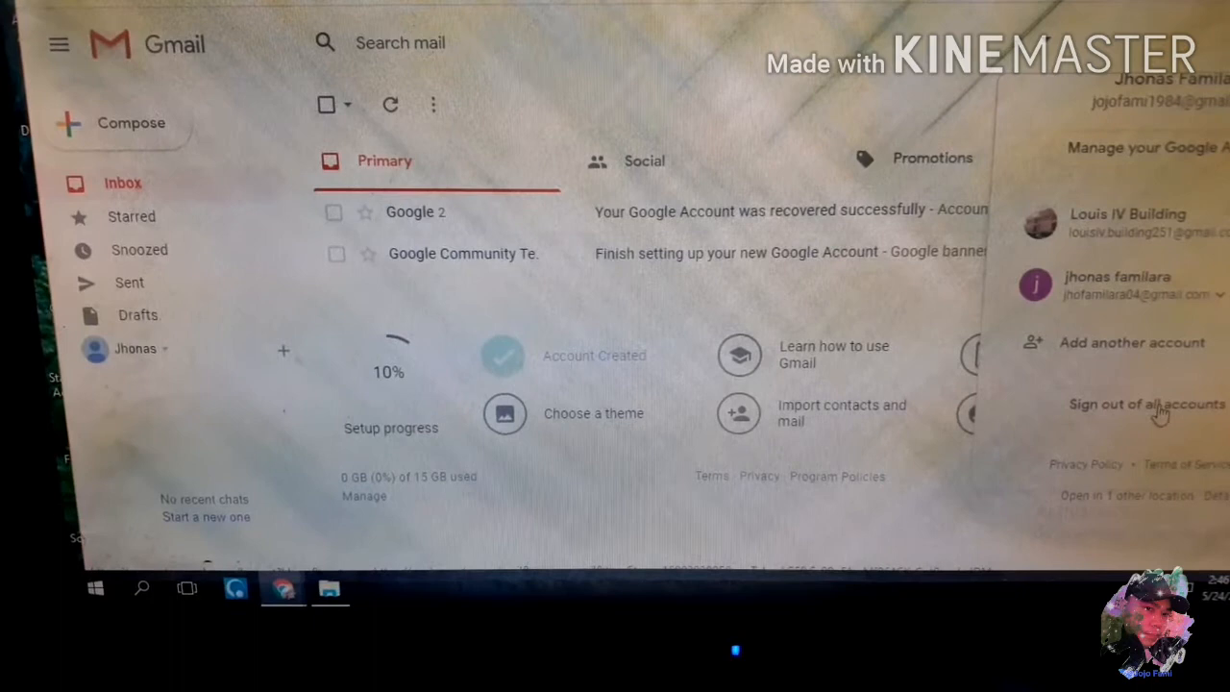
Sign out of all accounts, continue without resuming sync, then pick an account.
{"action": "left_click", "coordinate": [1147, 403]}
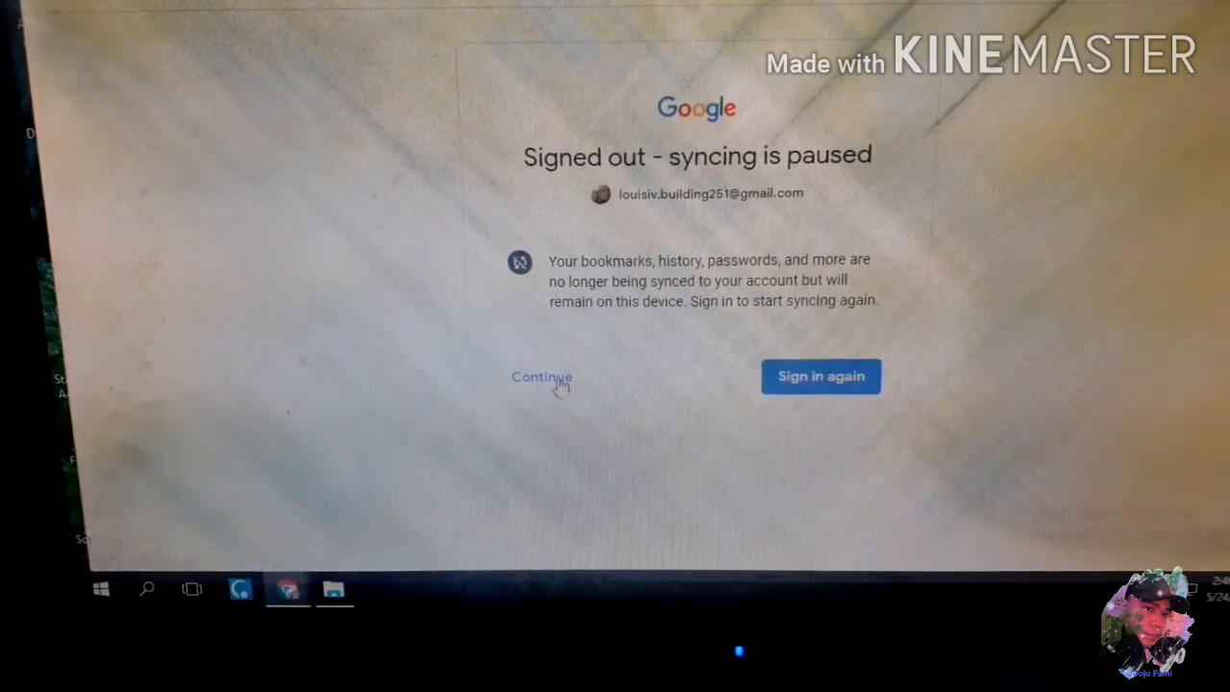
{"action": "left_click", "coordinate": [820, 376]}
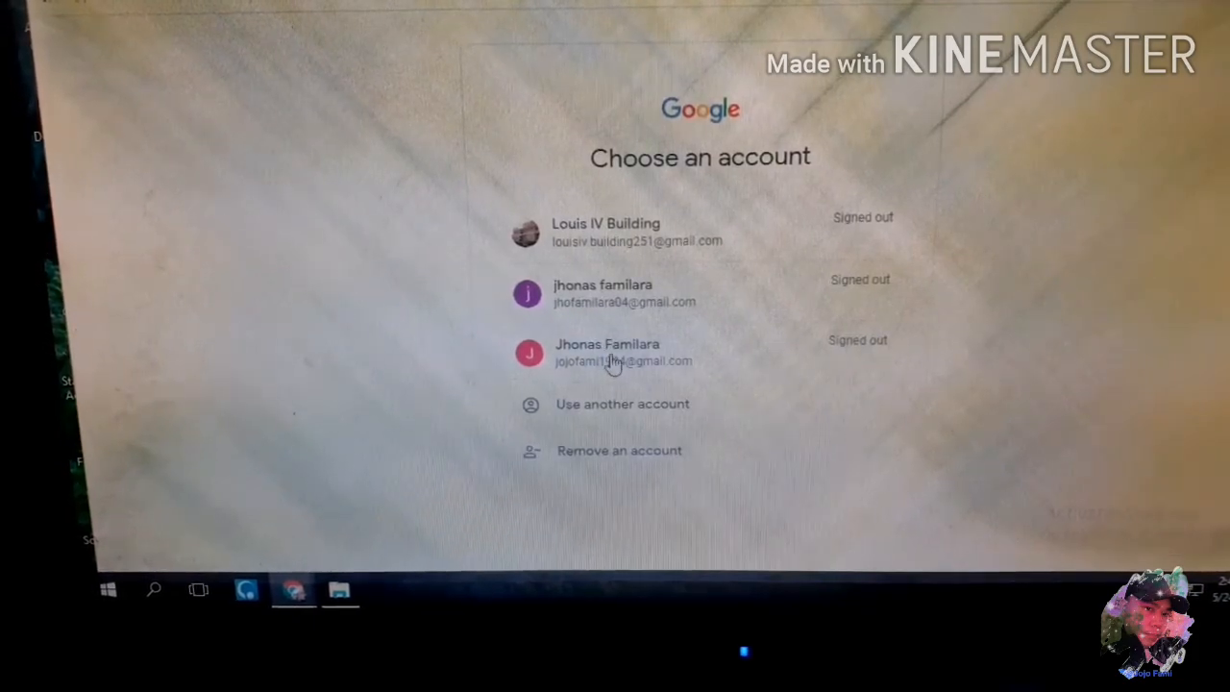
{"action": "left_click", "coordinate": [622, 403]}
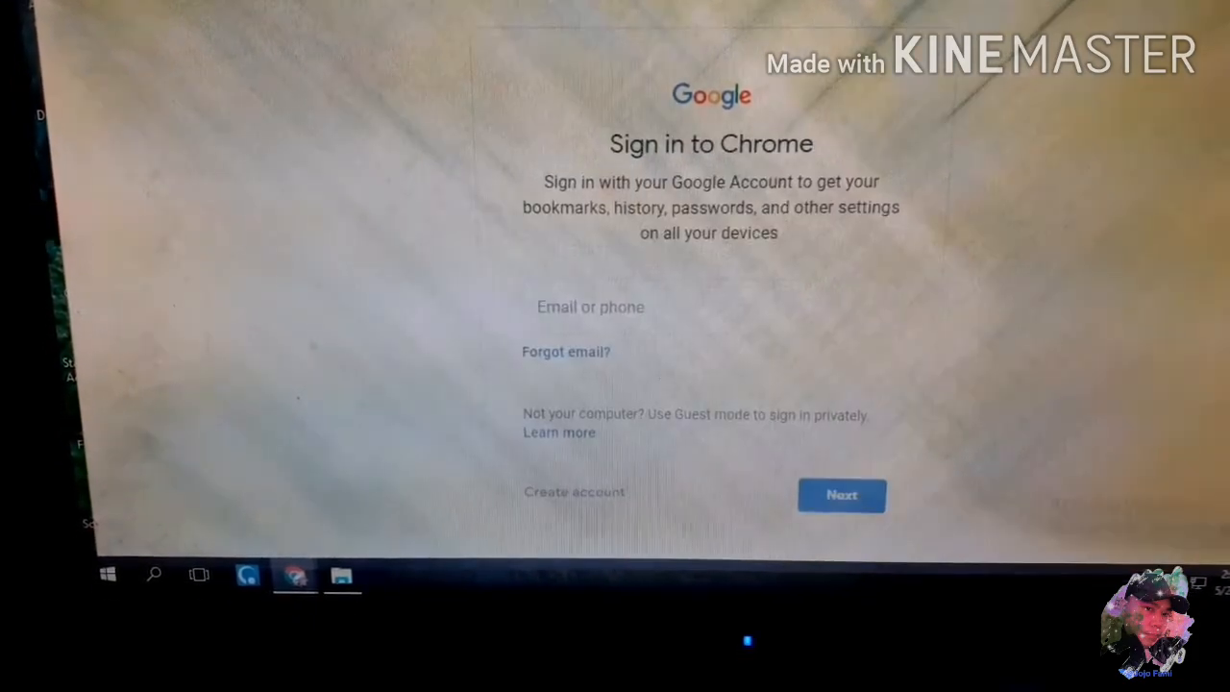